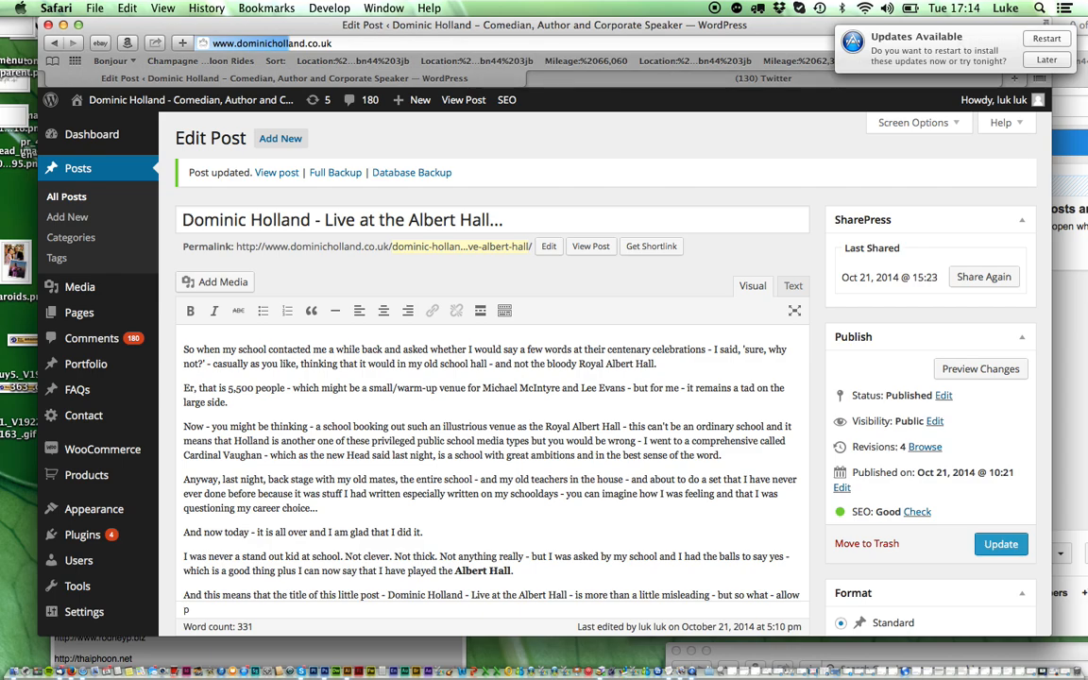
# Visit the live public Dominic Holland site from the admin bar.
pyautogui.click(276, 172)
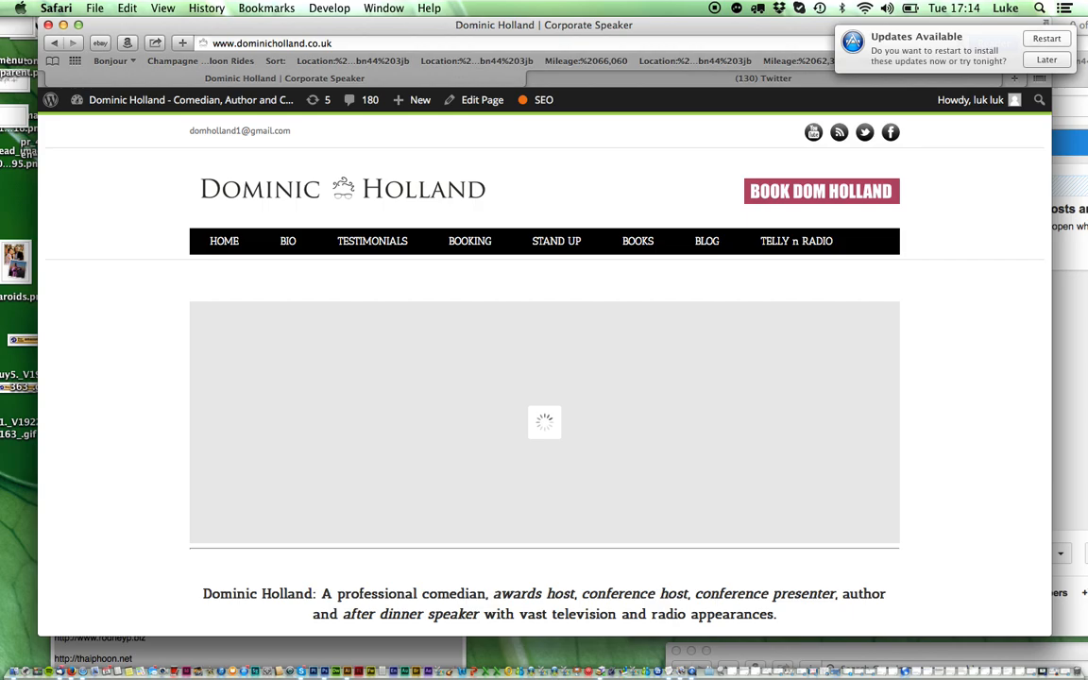
# Watch the home page slideshow, then return to the WordPress admin dashboard.
pyautogui.scroll(-3)
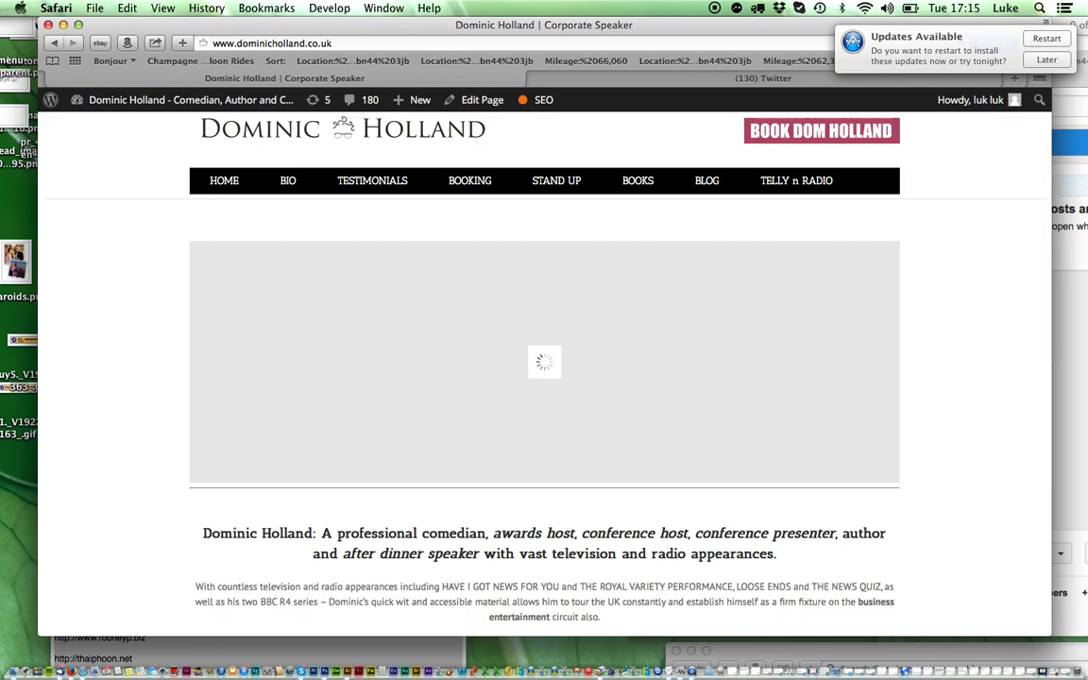
pyautogui.scroll(-3)
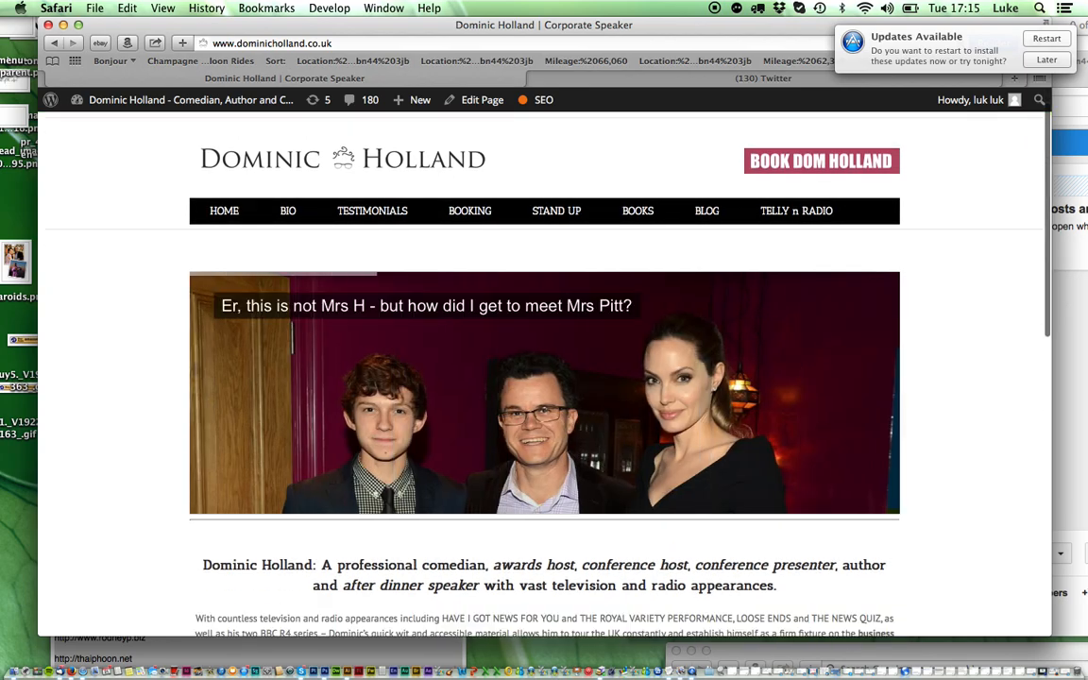
pyautogui.scroll(-3)
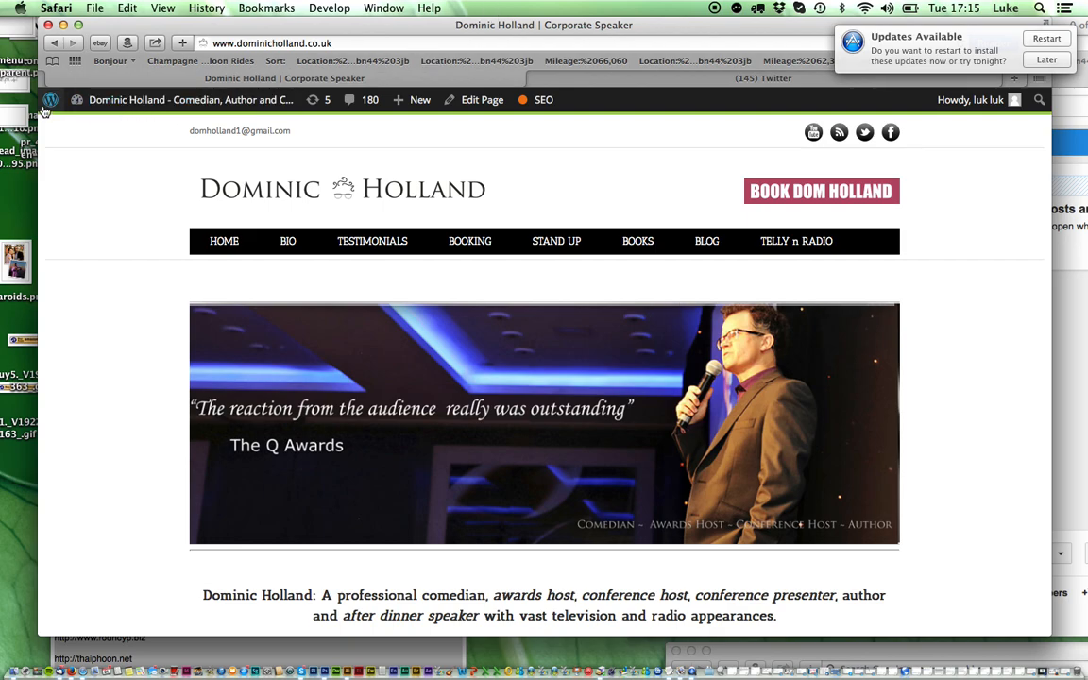
pyautogui.click(49, 101)
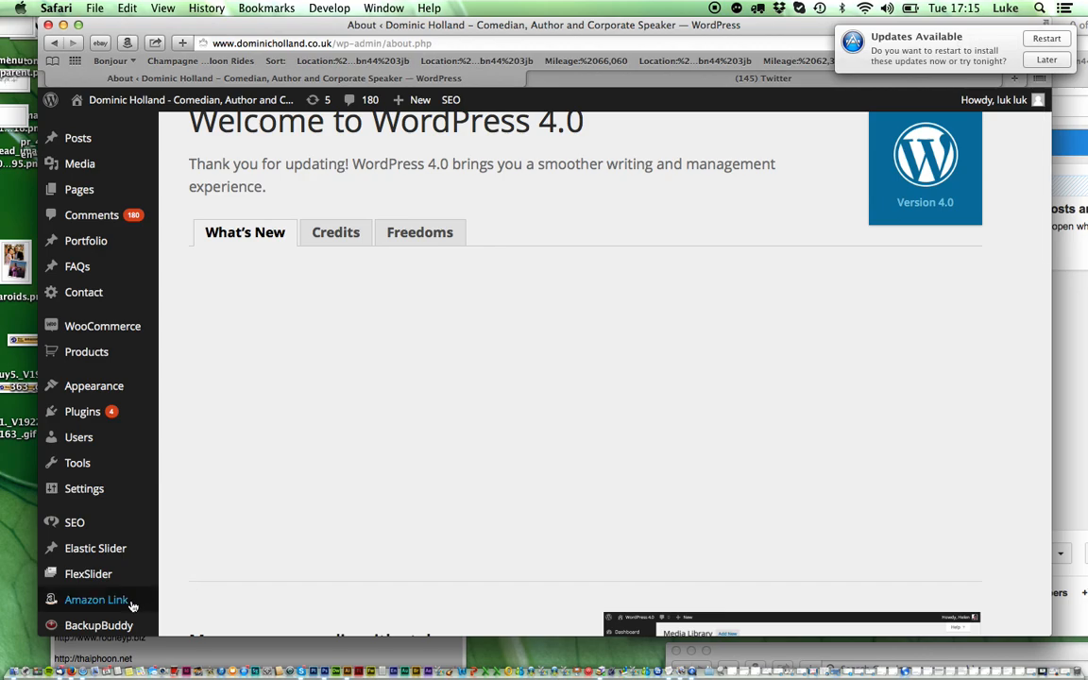
# Load the Revolution Slider admin page listing the site's seven sliders.
pyautogui.scroll(-3)
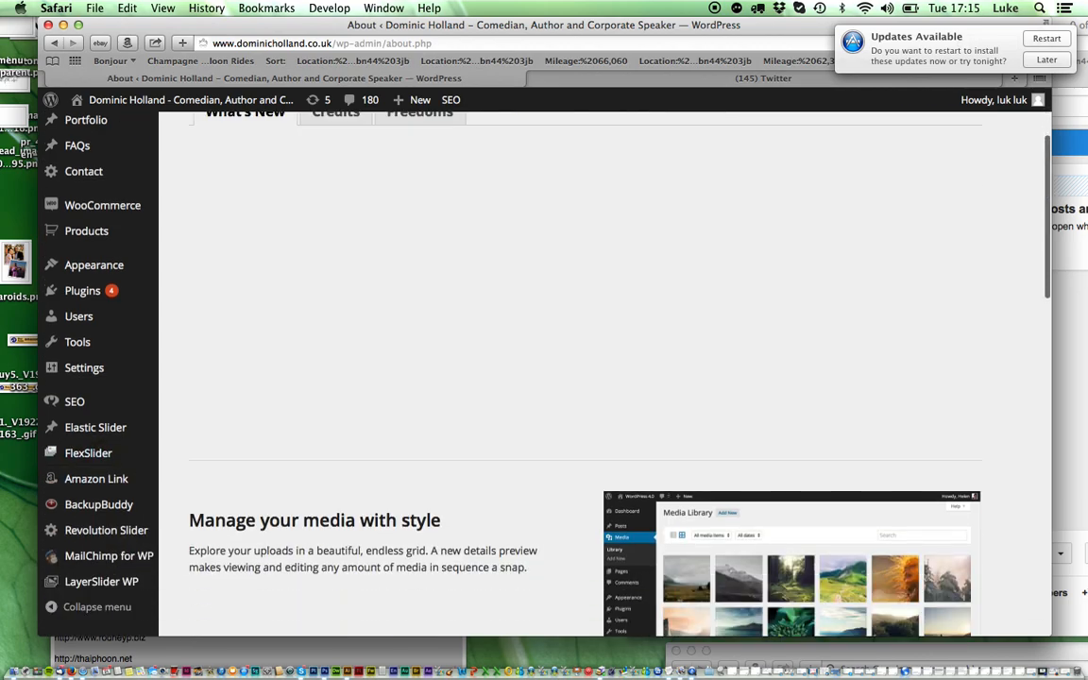
pyautogui.click(106, 530)
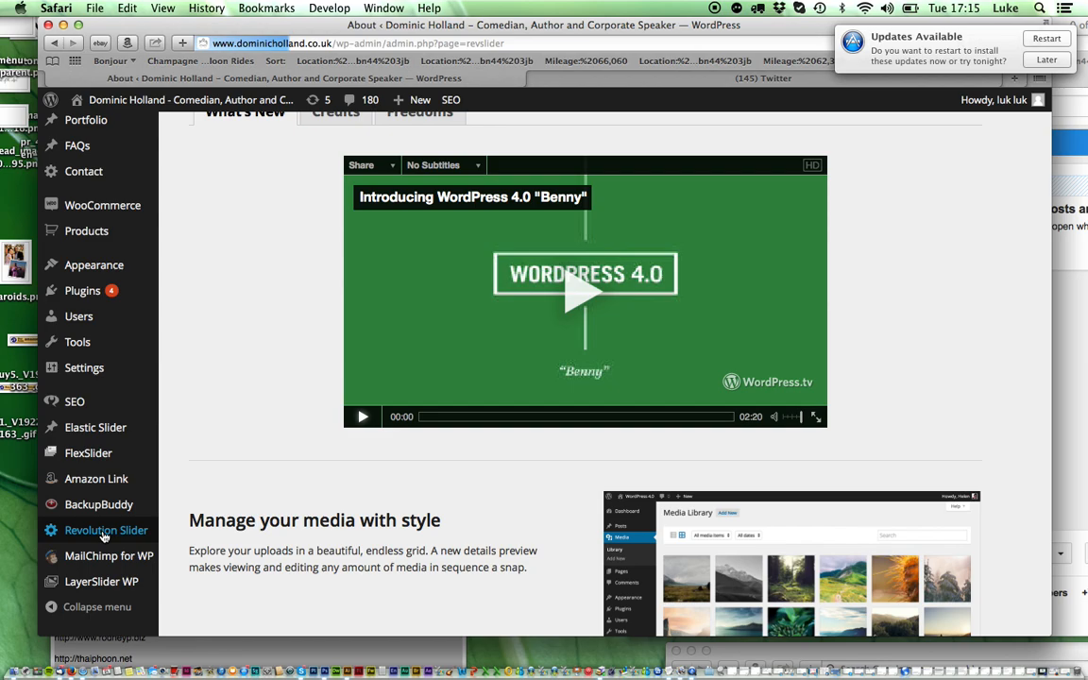
pyautogui.click(106, 529)
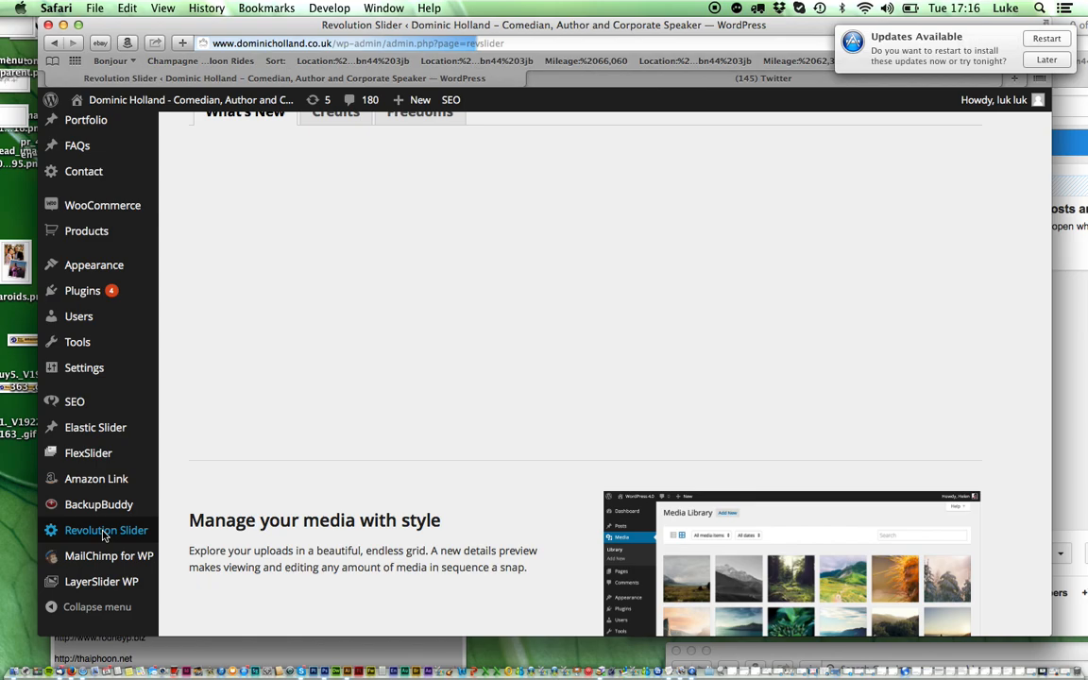
pyautogui.click(106, 530)
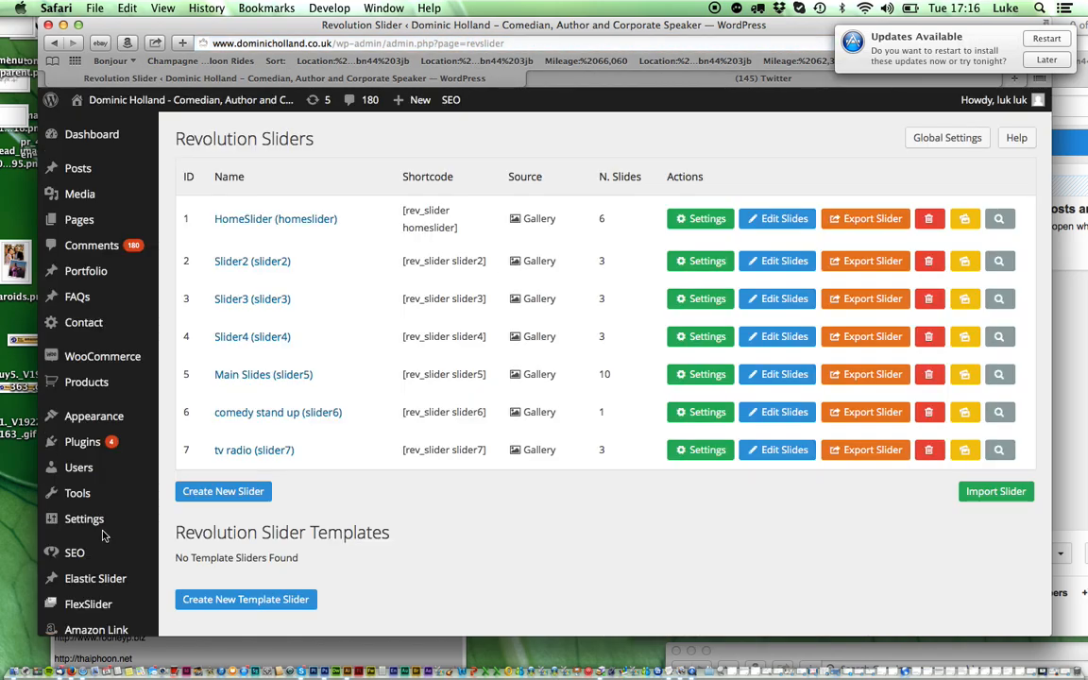
pyautogui.moveTo(352, 459)
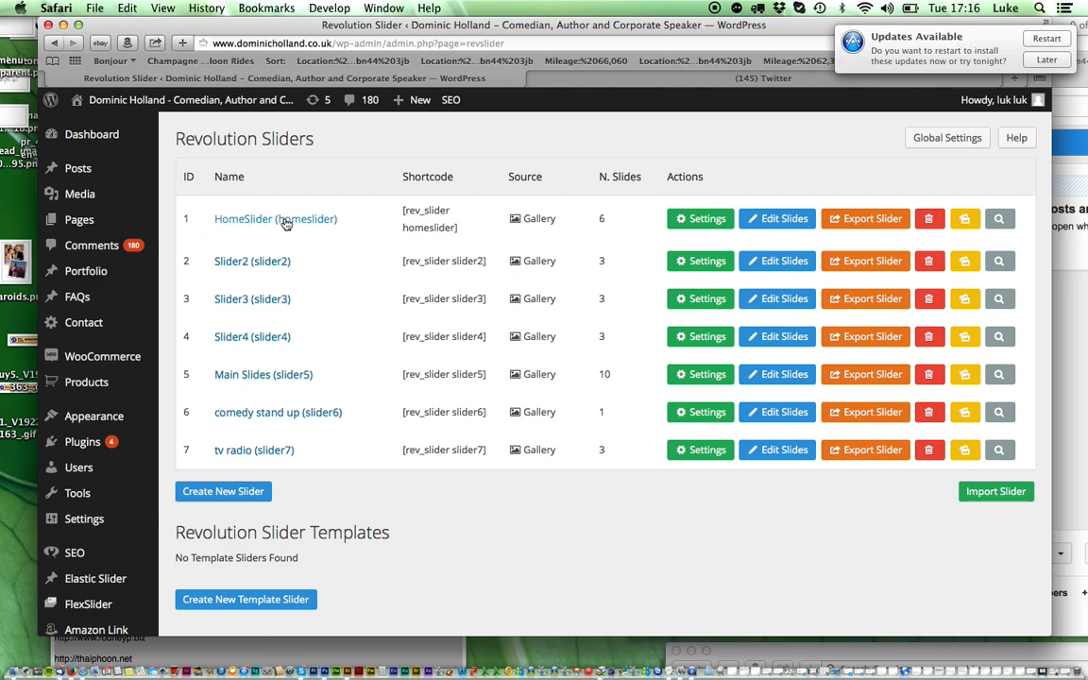
pyautogui.moveTo(238, 465)
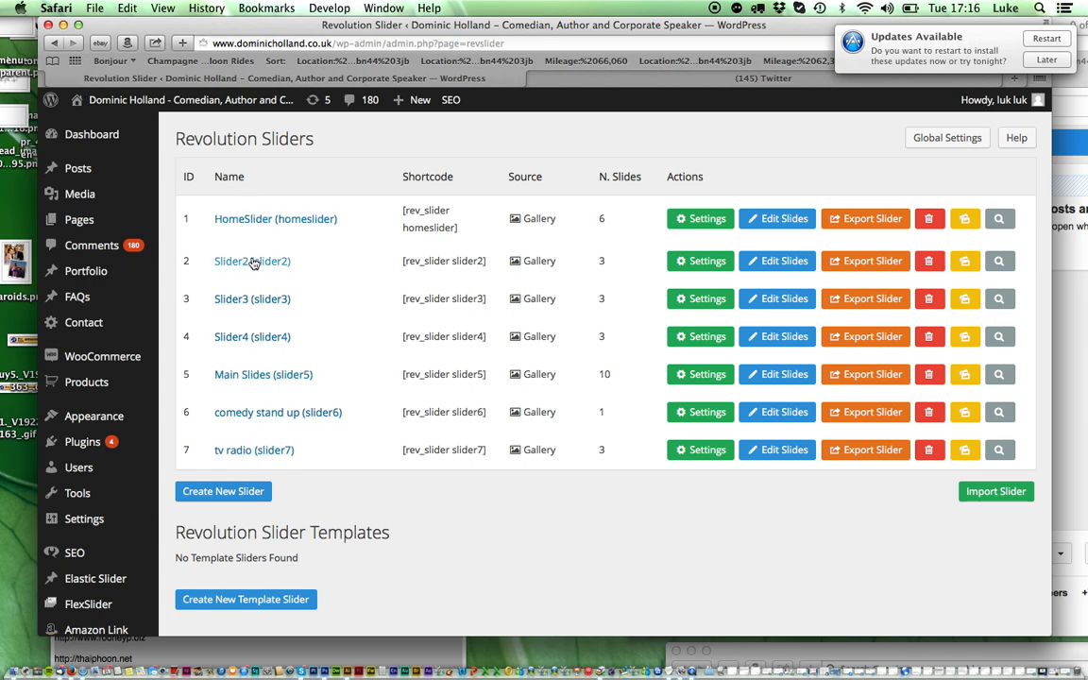
pyautogui.moveTo(285, 219)
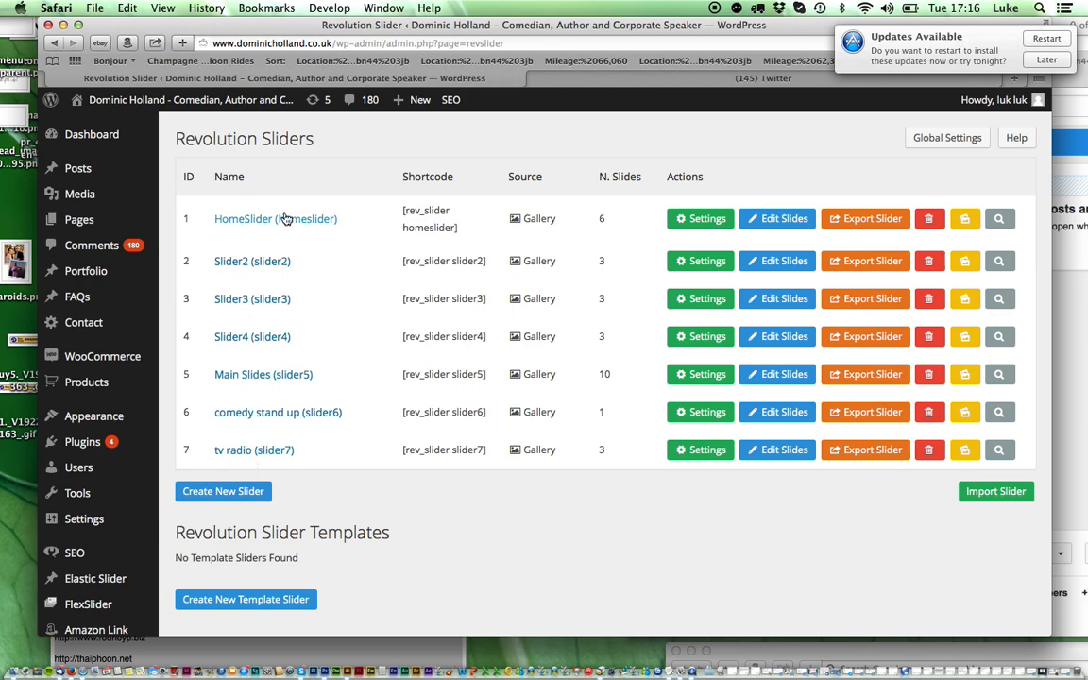
pyautogui.moveTo(280, 227)
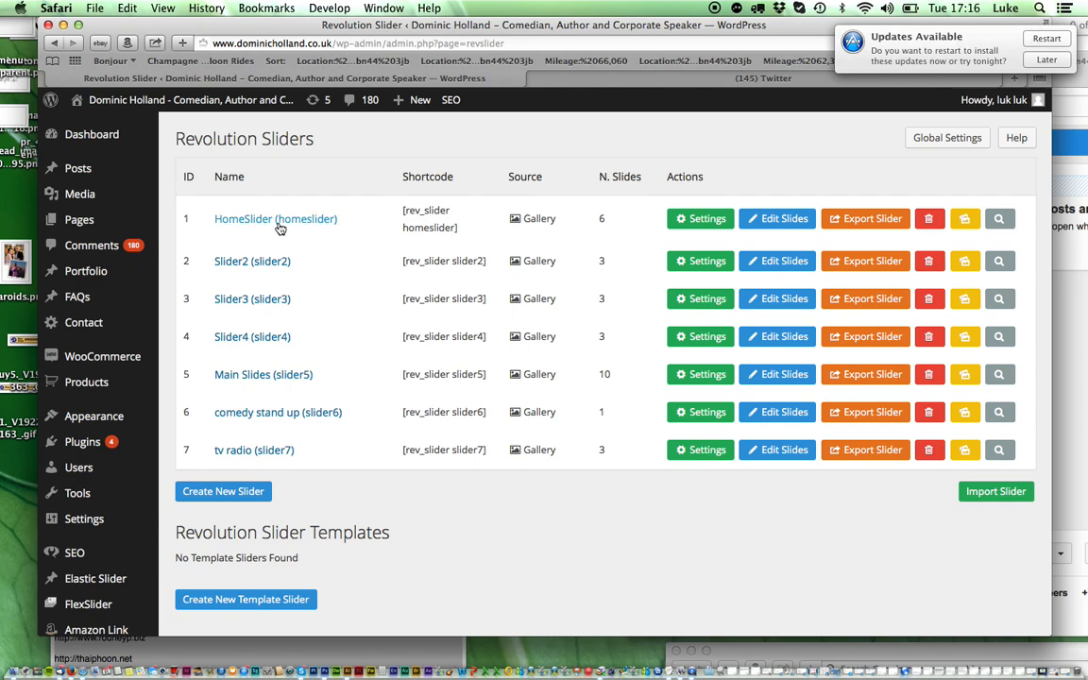
# Open HomeSlider from the Revolution Sliders table for editing.
pyautogui.click(276, 219)
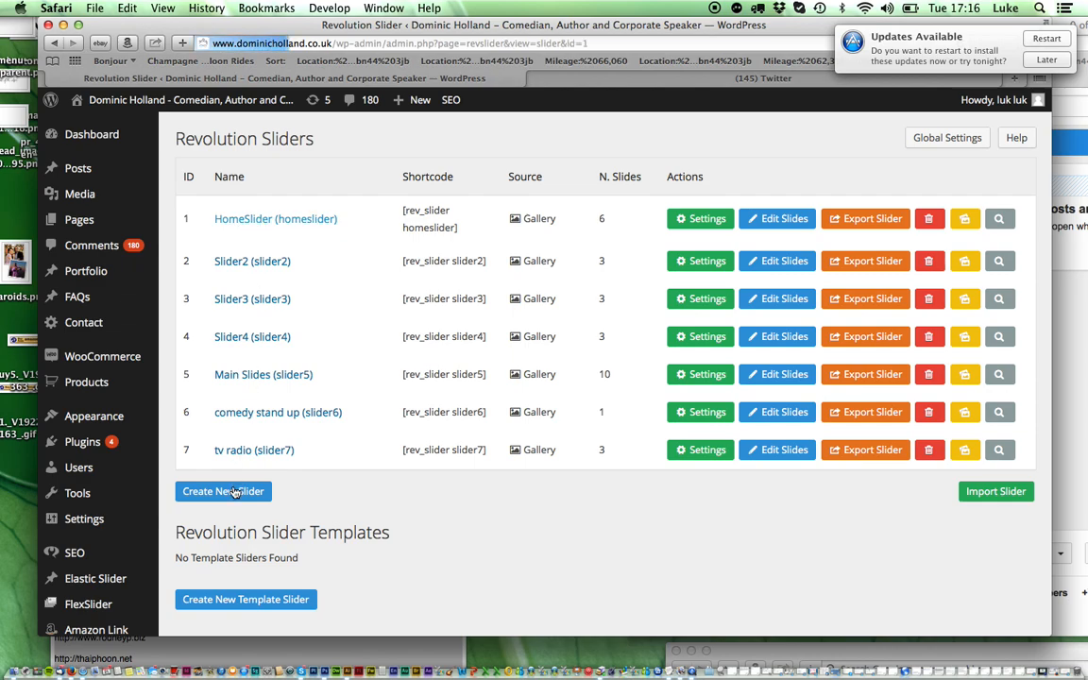
pyautogui.moveTo(234, 503)
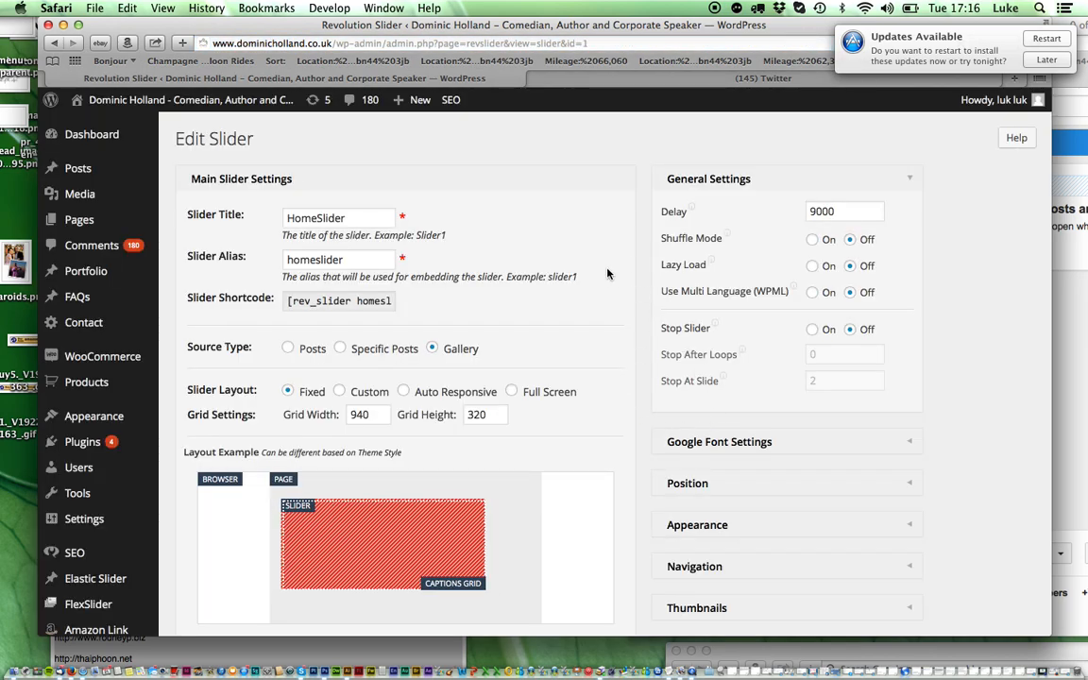
pyautogui.scroll(-3)
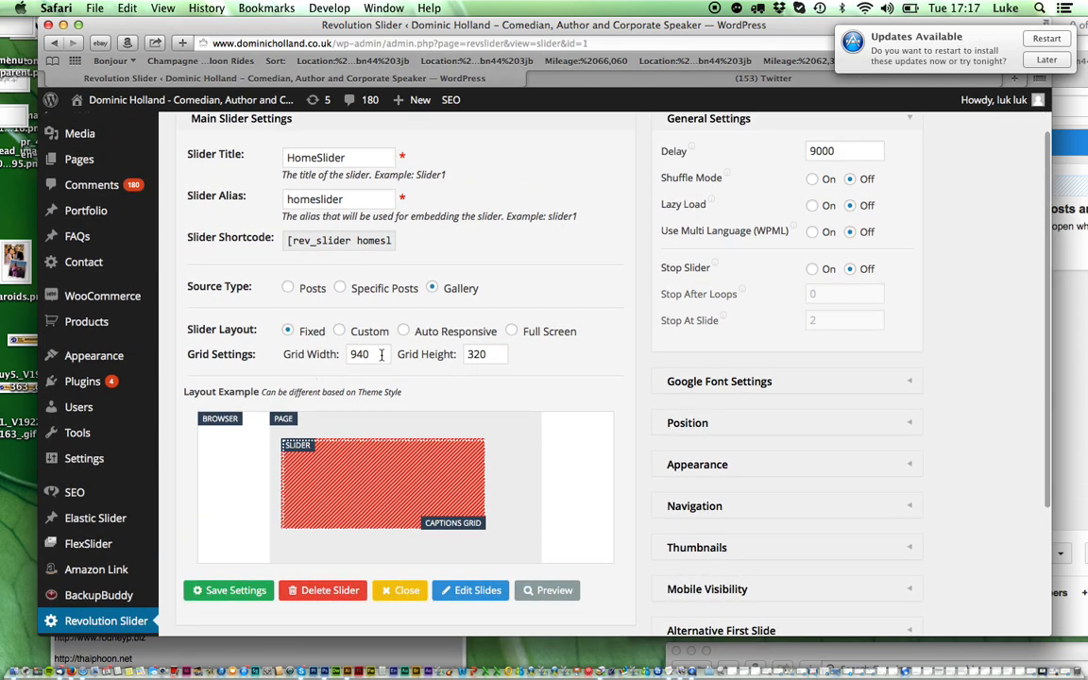
pyautogui.moveTo(647, 404)
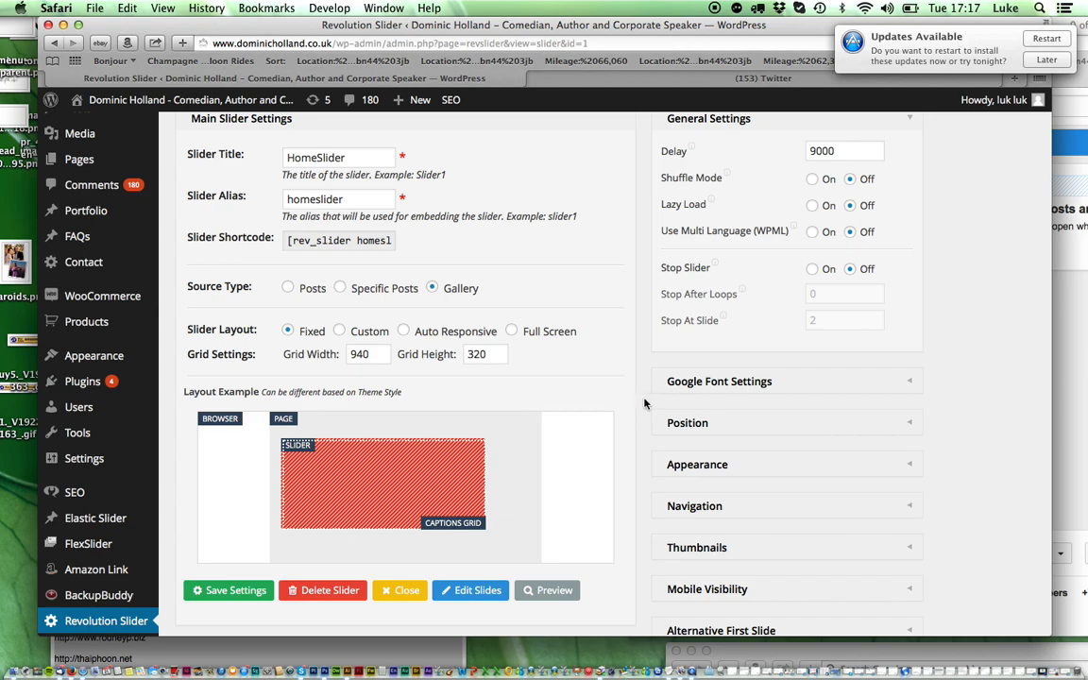
pyautogui.scroll(-3)
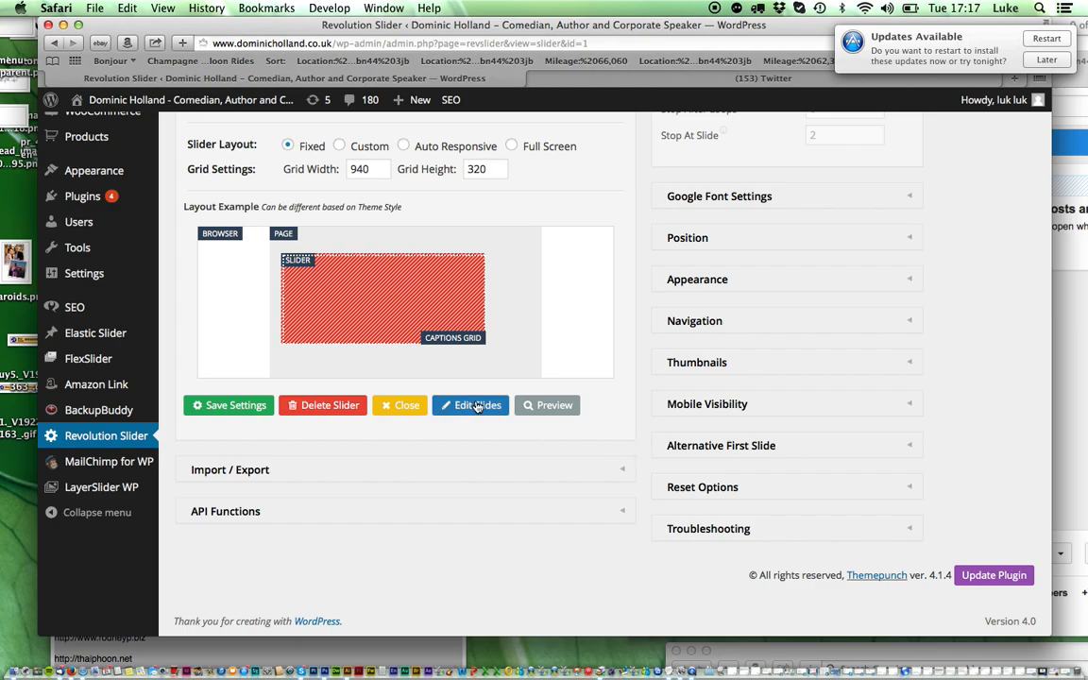
pyautogui.click(472, 404)
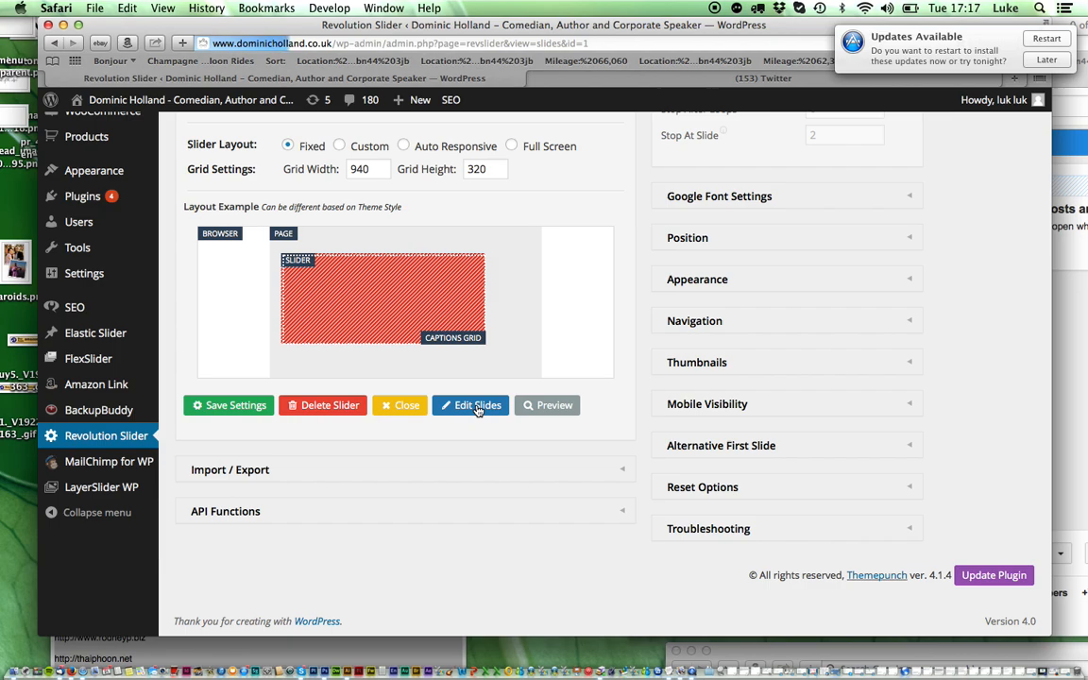
pyautogui.moveTo(476, 410)
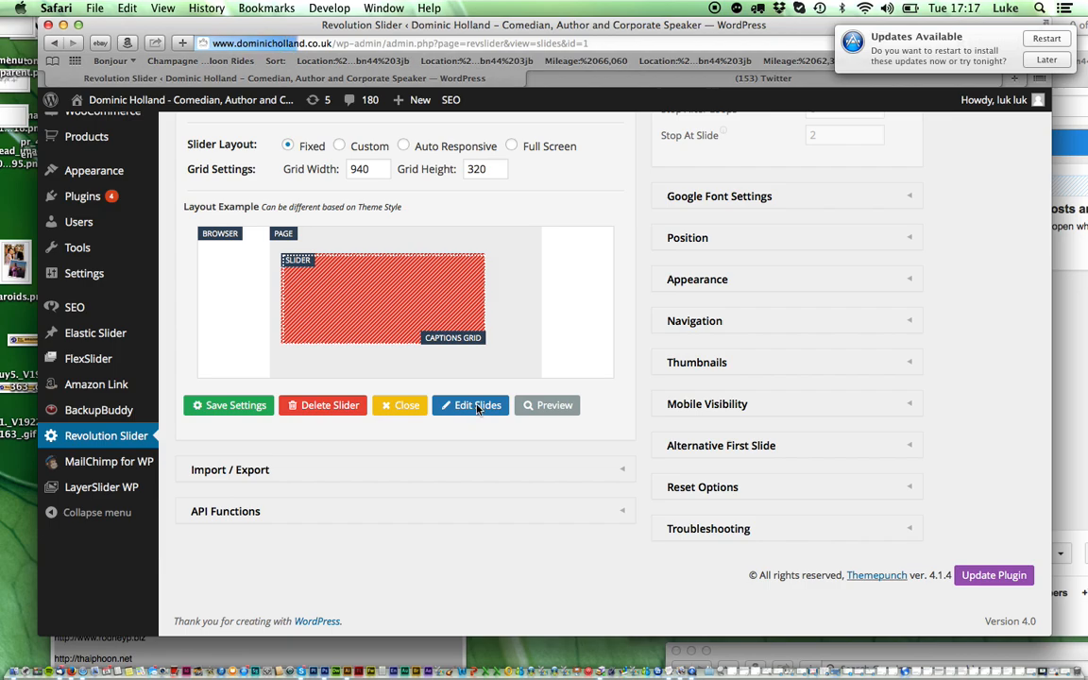
# Duplicate the KEC_7072.jpg slide into a seventh HomeSlider slide and edit it.
pyautogui.click(472, 405)
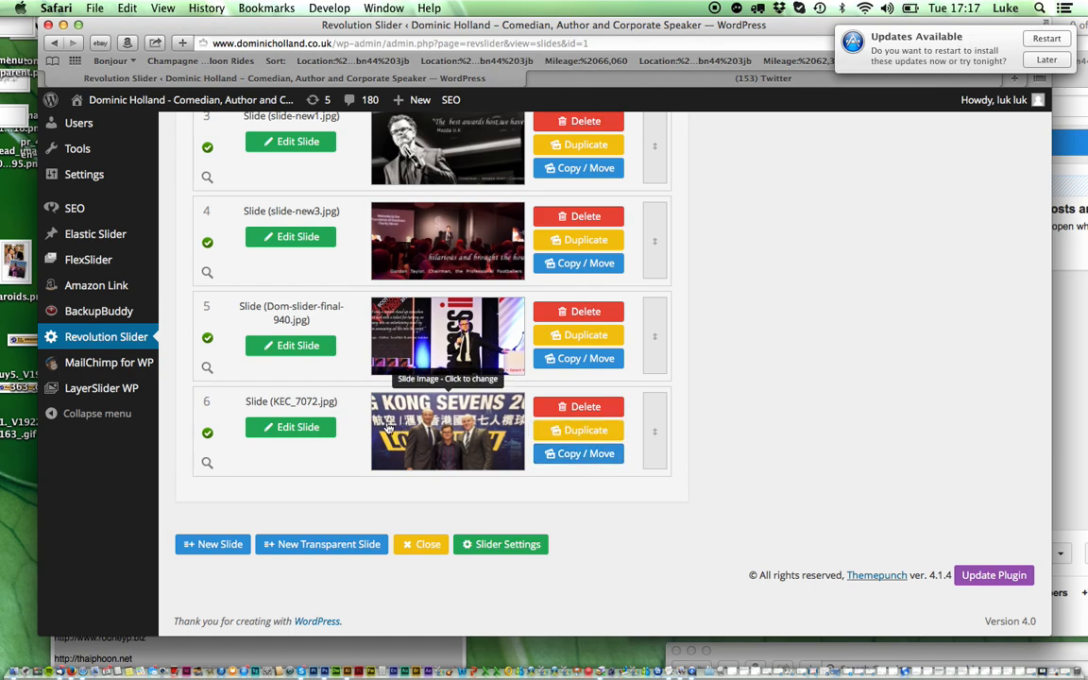
pyautogui.moveTo(429, 433)
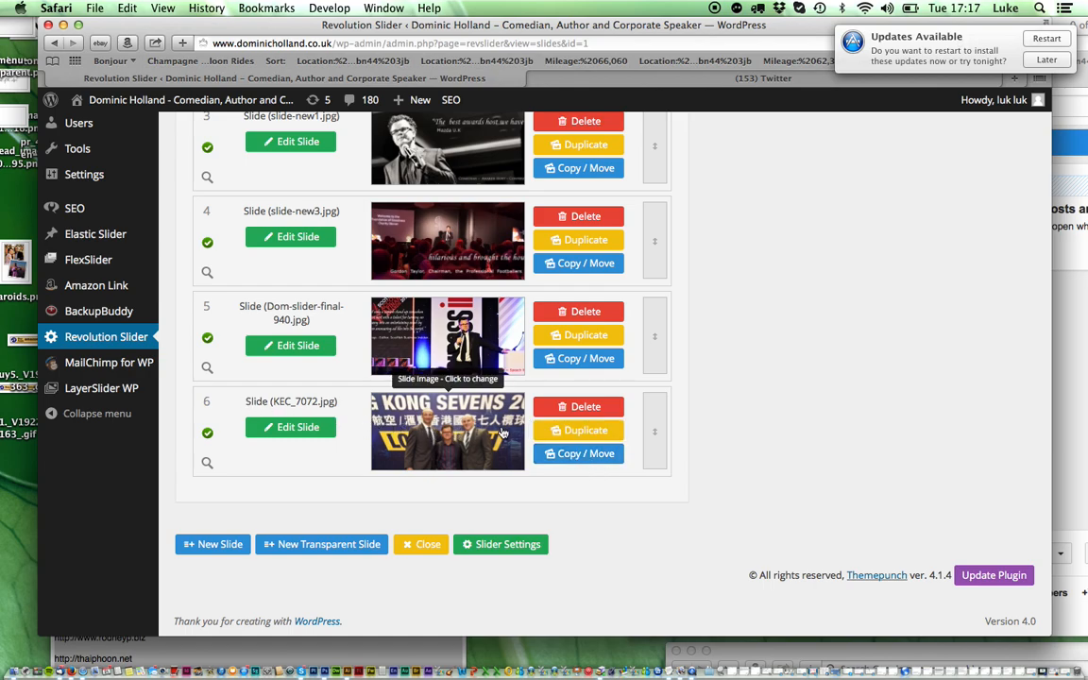
pyautogui.moveTo(578, 431)
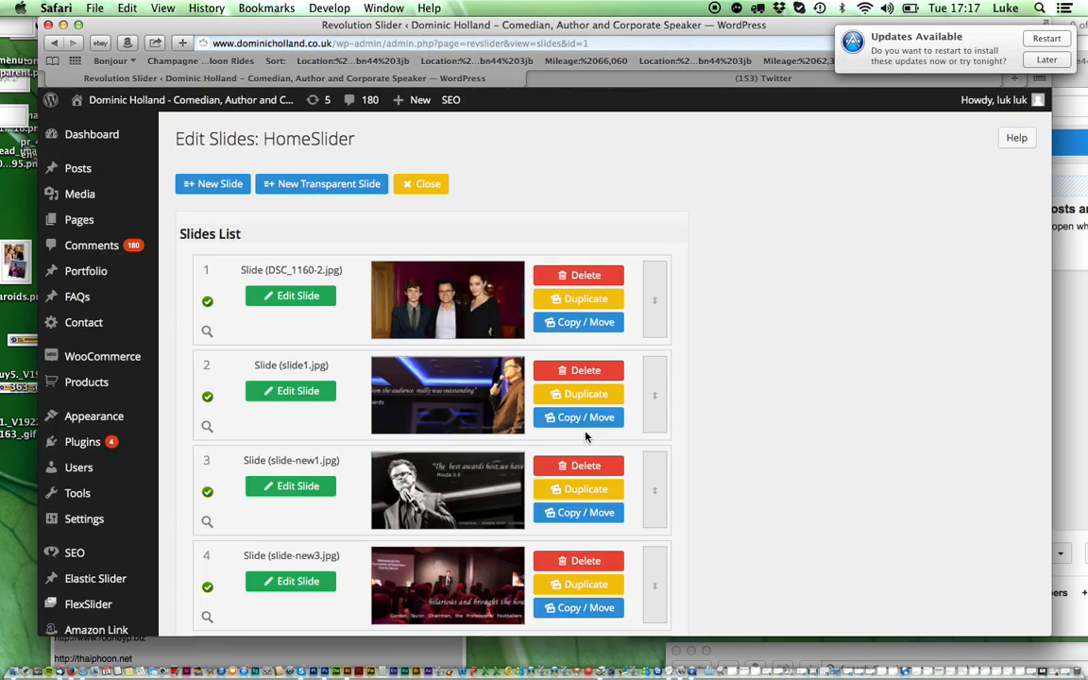
pyautogui.scroll(-3)
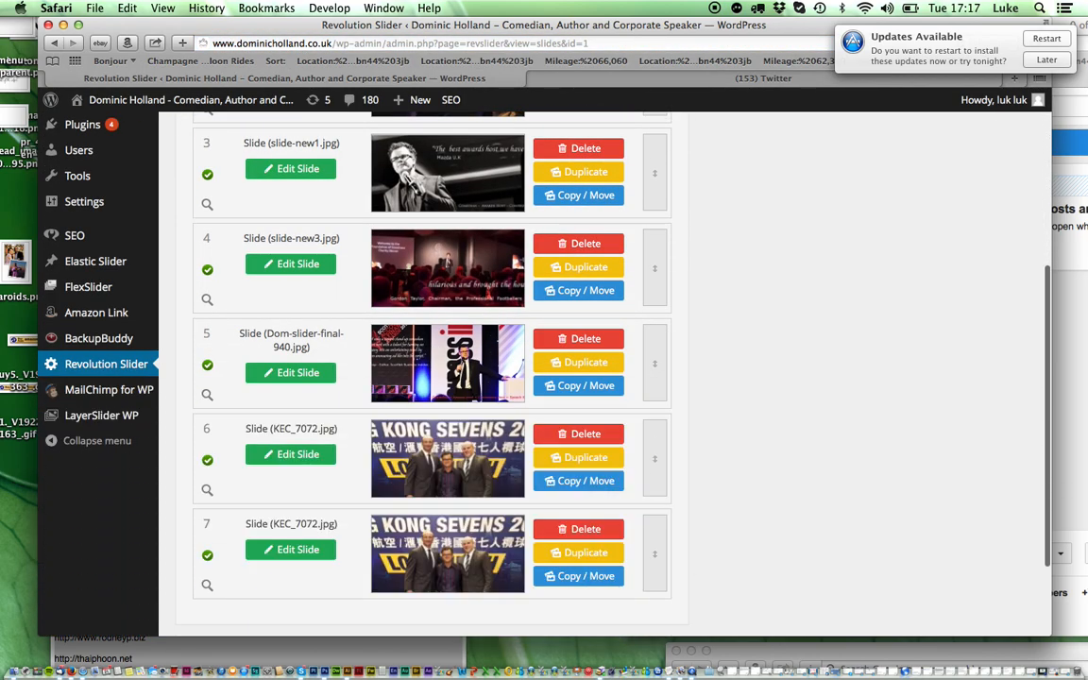
pyautogui.scroll(-3)
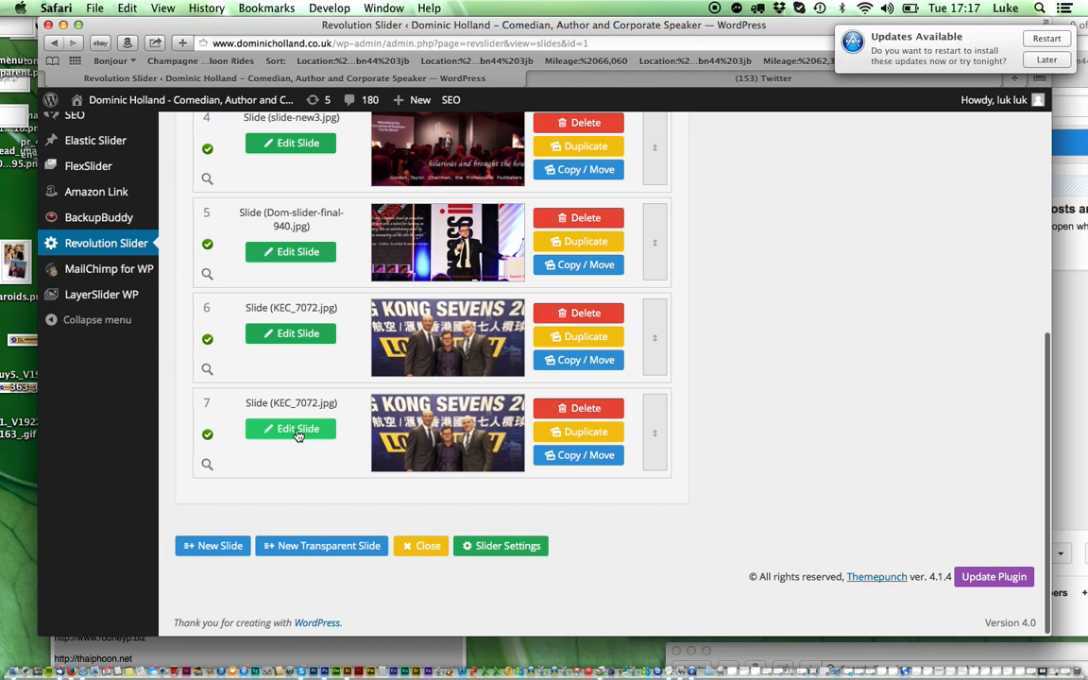
pyautogui.click(297, 429)
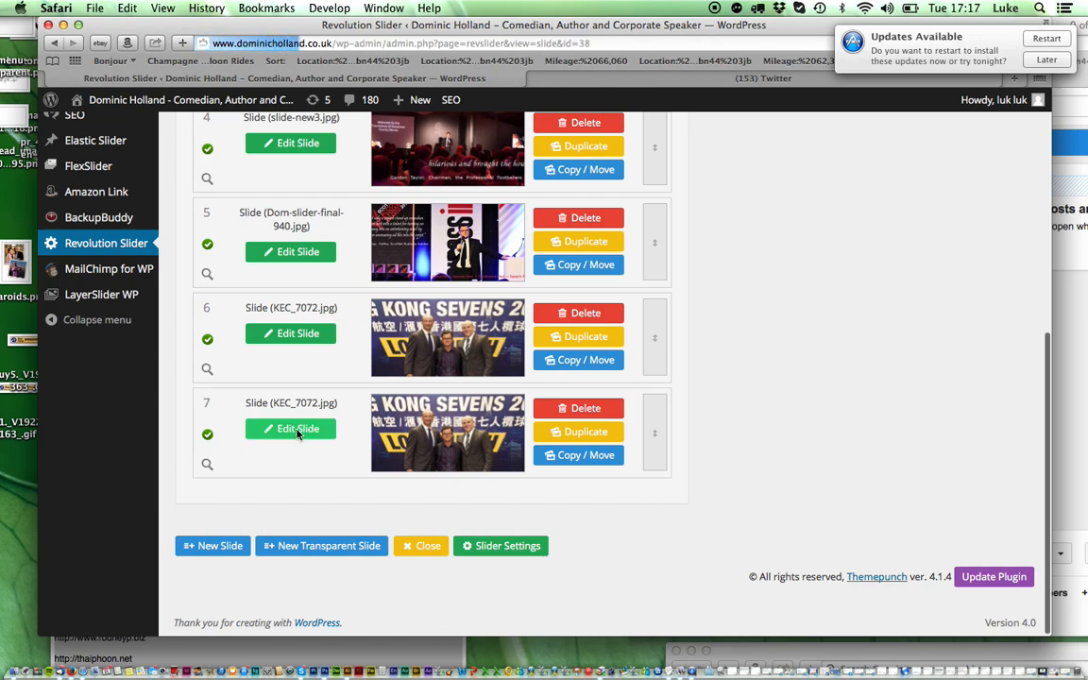
# Insert the Royal Albert Hall photo from the Media Library as the slide background.
pyautogui.click(291, 429)
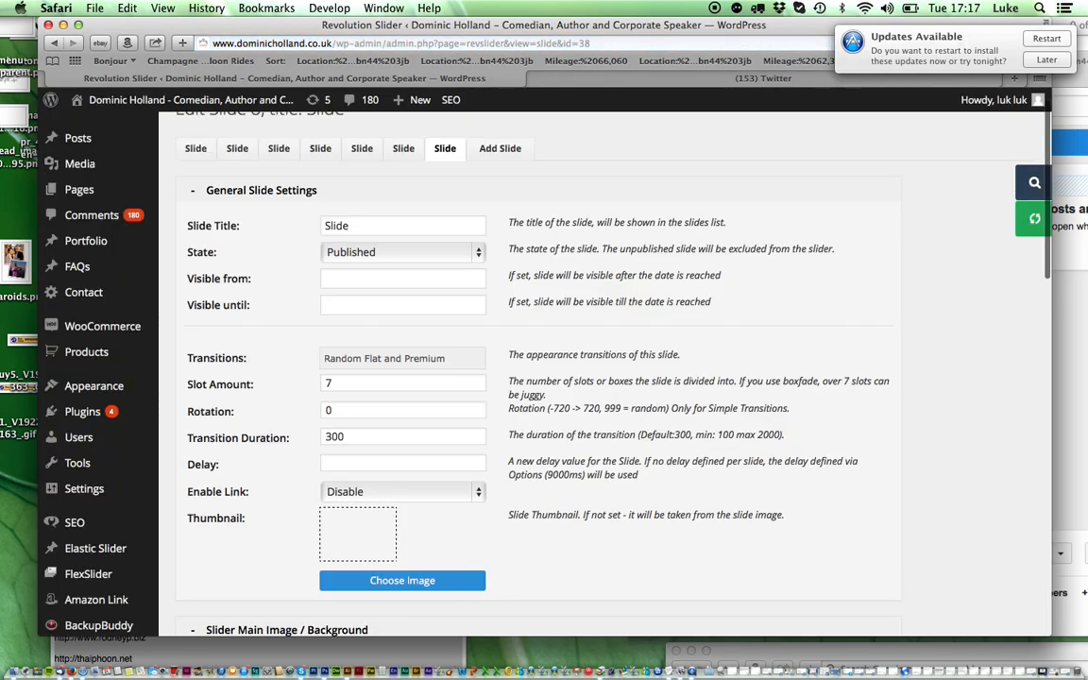
pyautogui.scroll(-3)
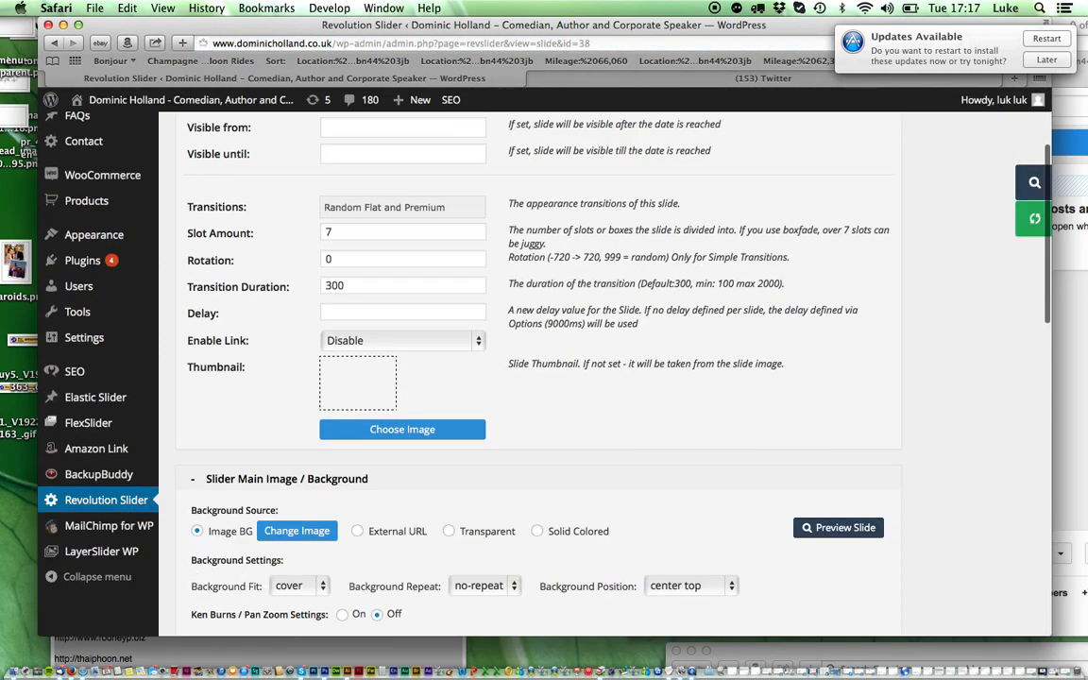
pyautogui.scroll(-3)
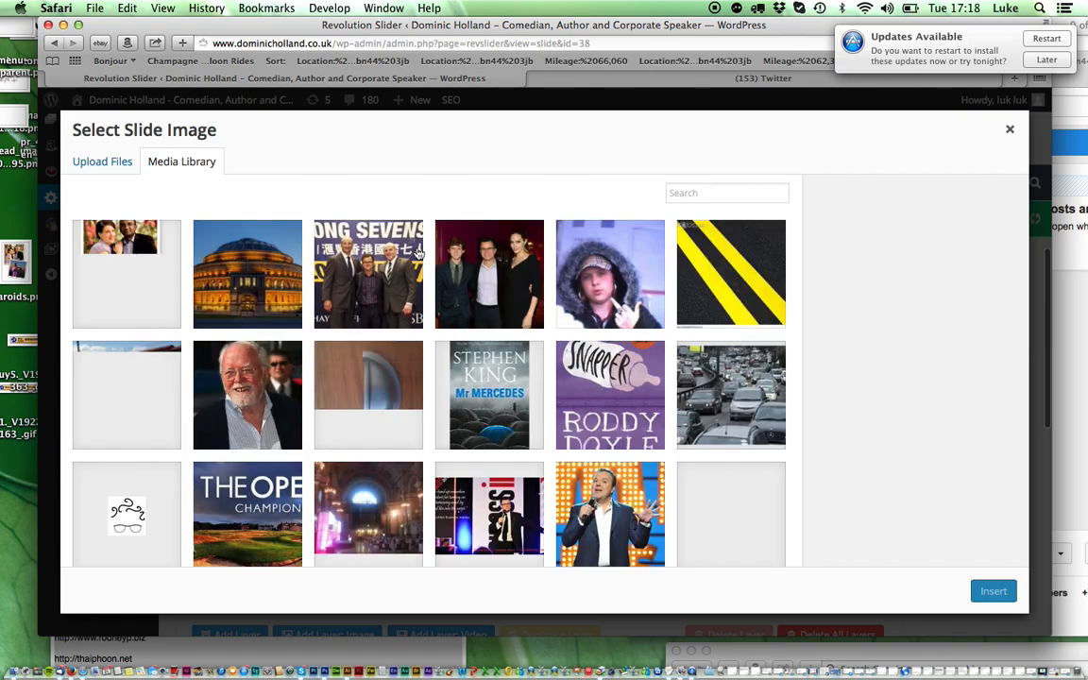
pyautogui.click(246, 272)
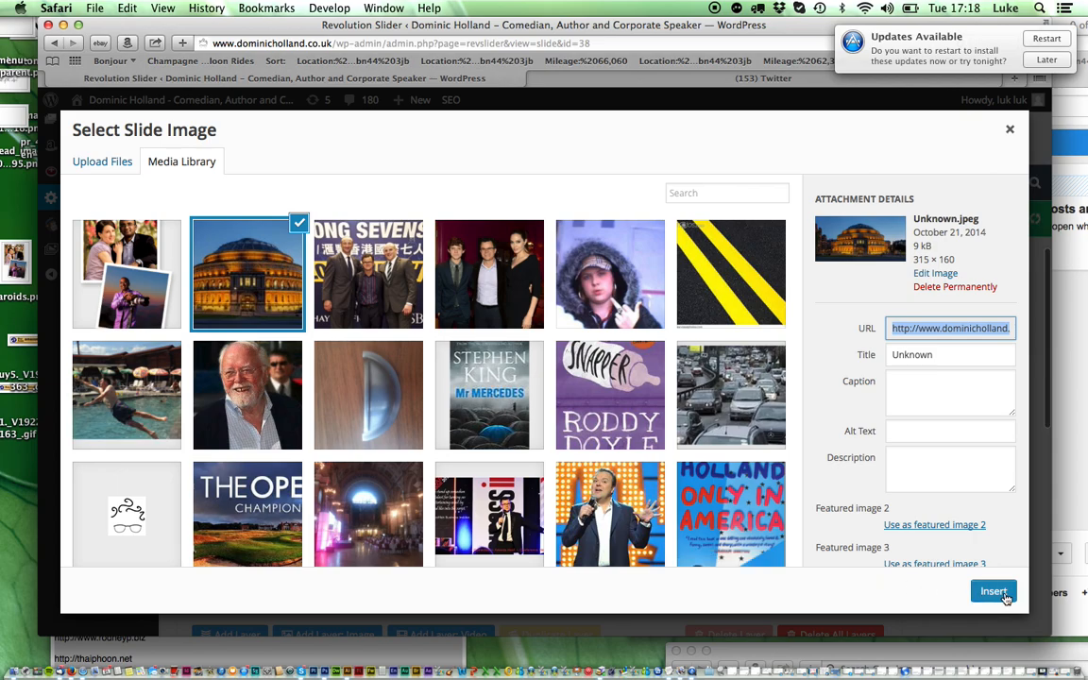
pyautogui.click(994, 591)
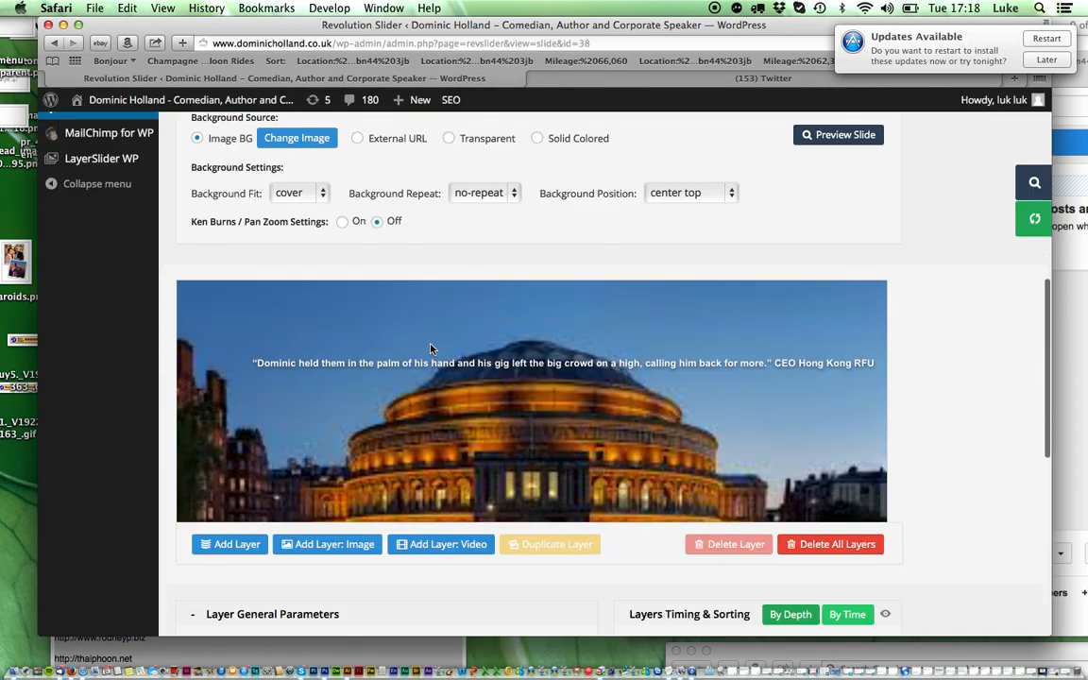
pyautogui.moveTo(567, 363)
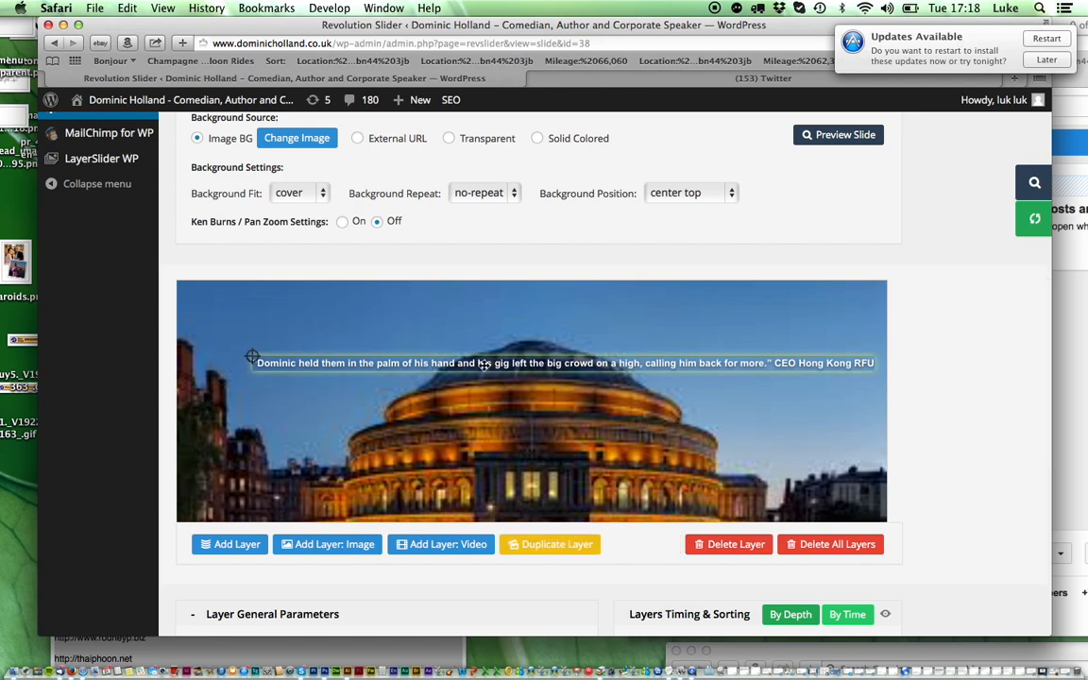
pyautogui.moveTo(994, 477)
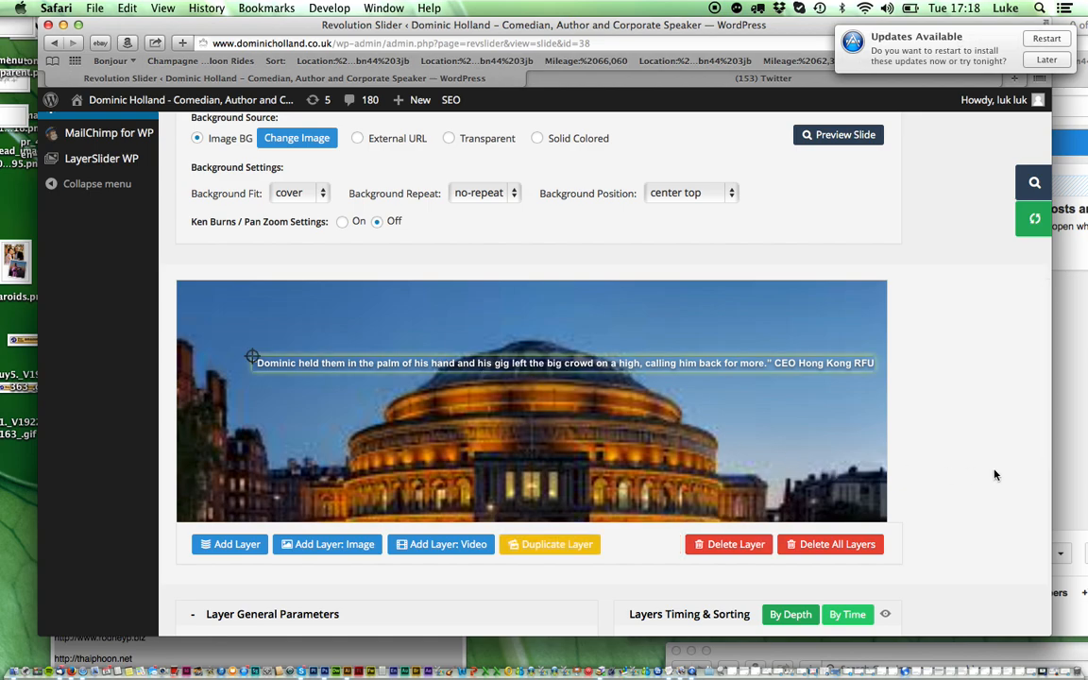
# Replace the layer caption text with 'This is a really neat slider'.
pyautogui.scroll(-3)
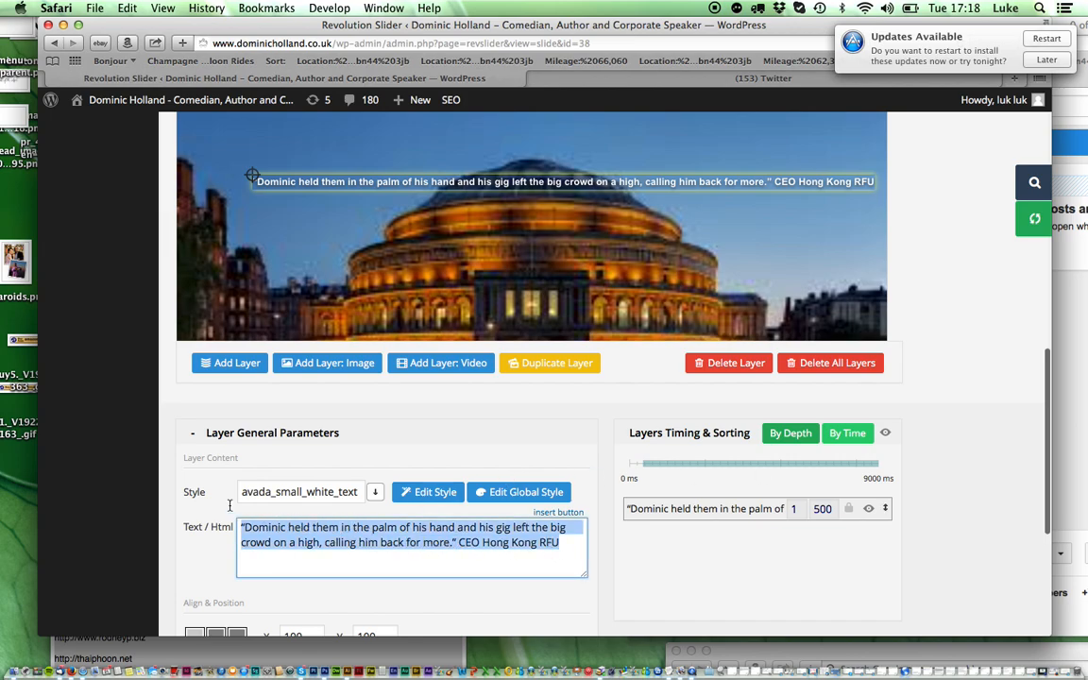
pyautogui.write('T')
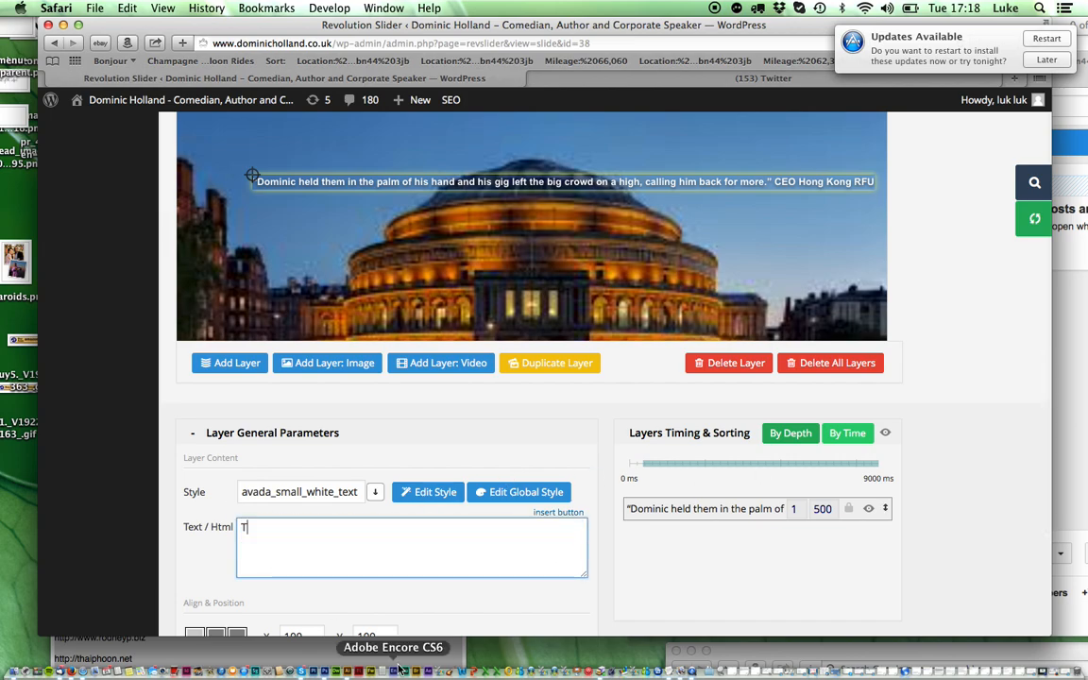
pyautogui.write('his is a r')
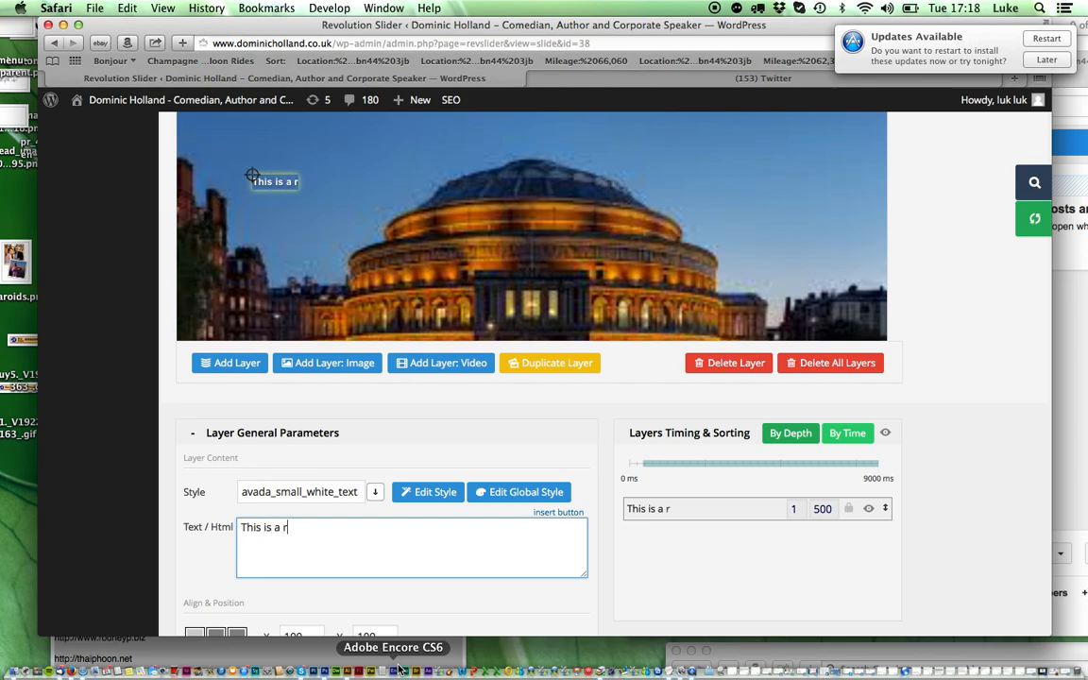
pyautogui.write('eally neat')
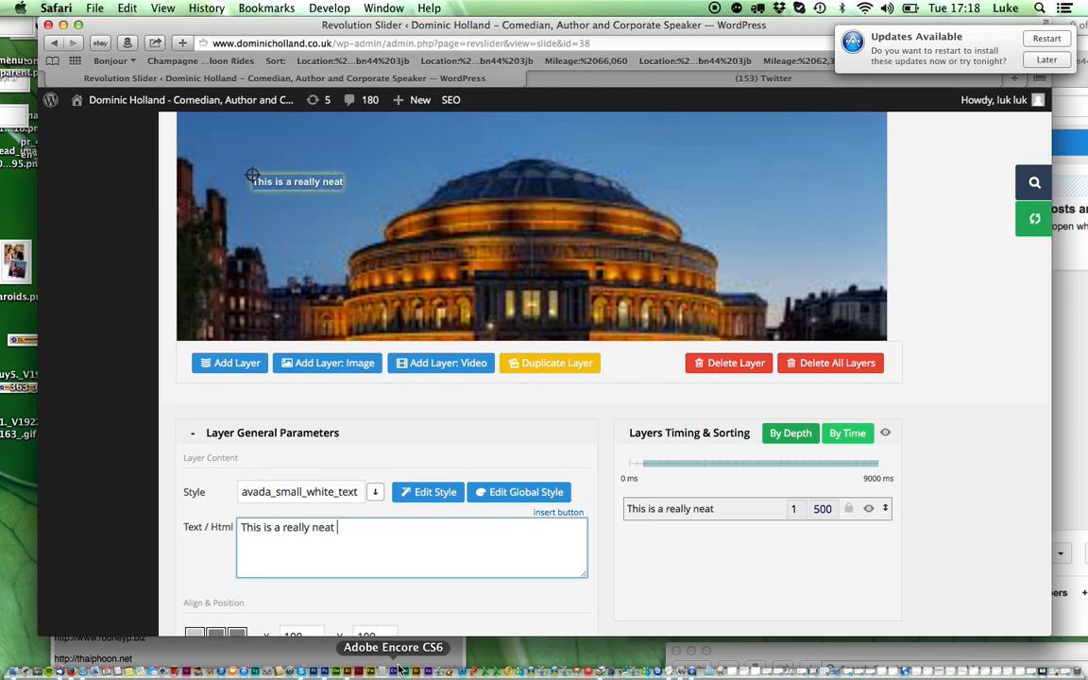
pyautogui.write('slider')
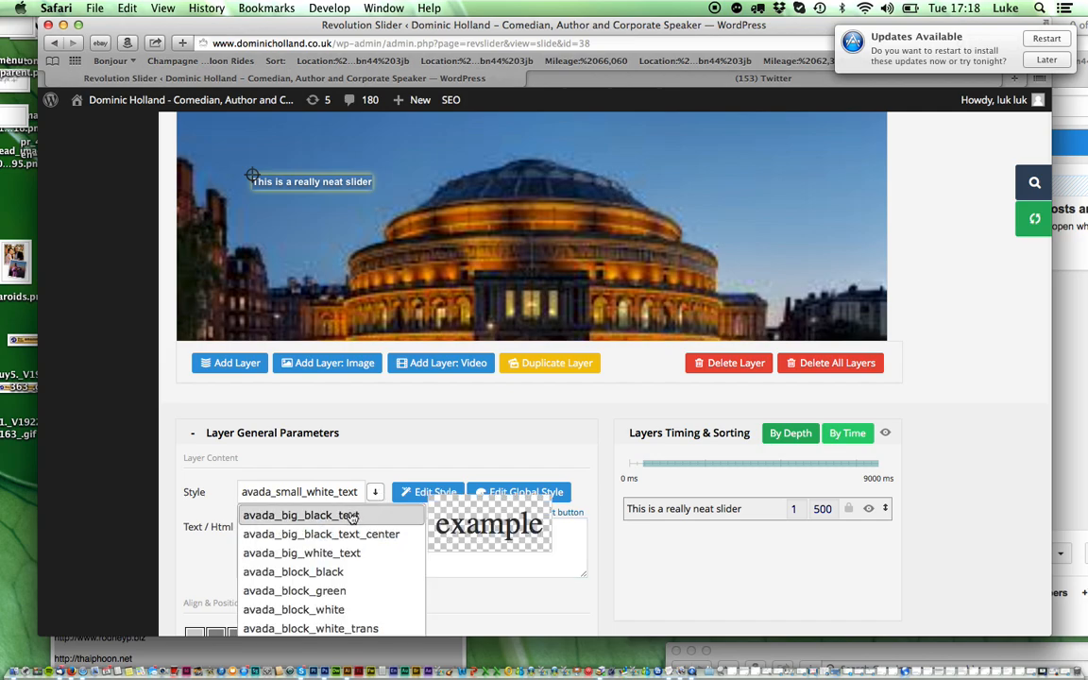
# Give the caption the avada_block_green style instead of the black block.
pyautogui.click(303, 514)
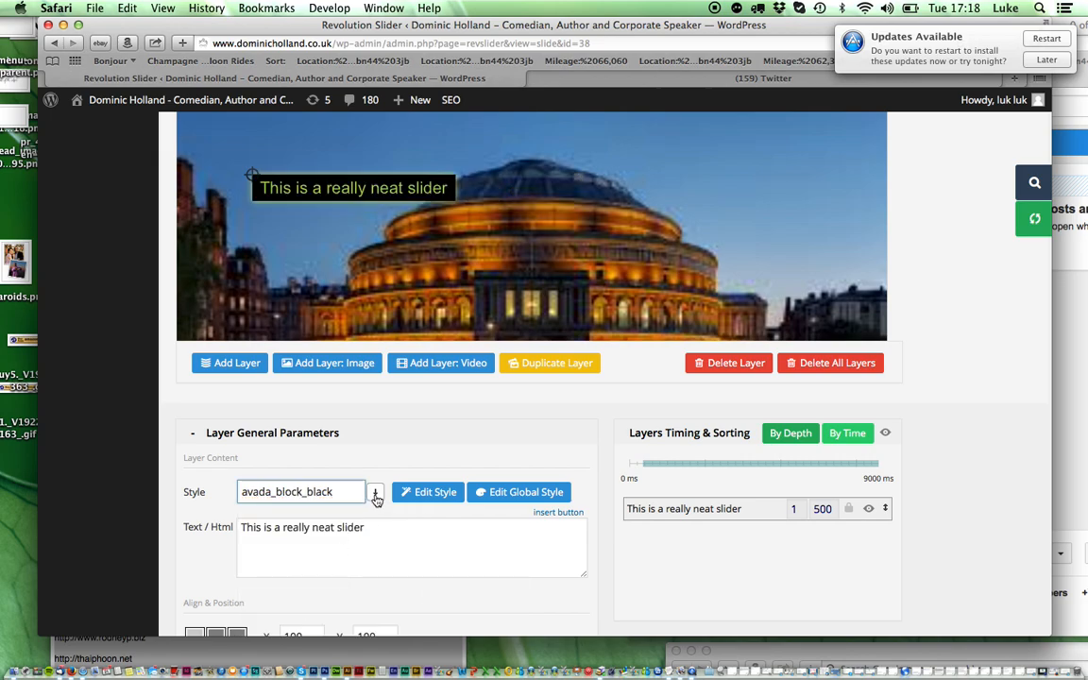
pyautogui.click(376, 491)
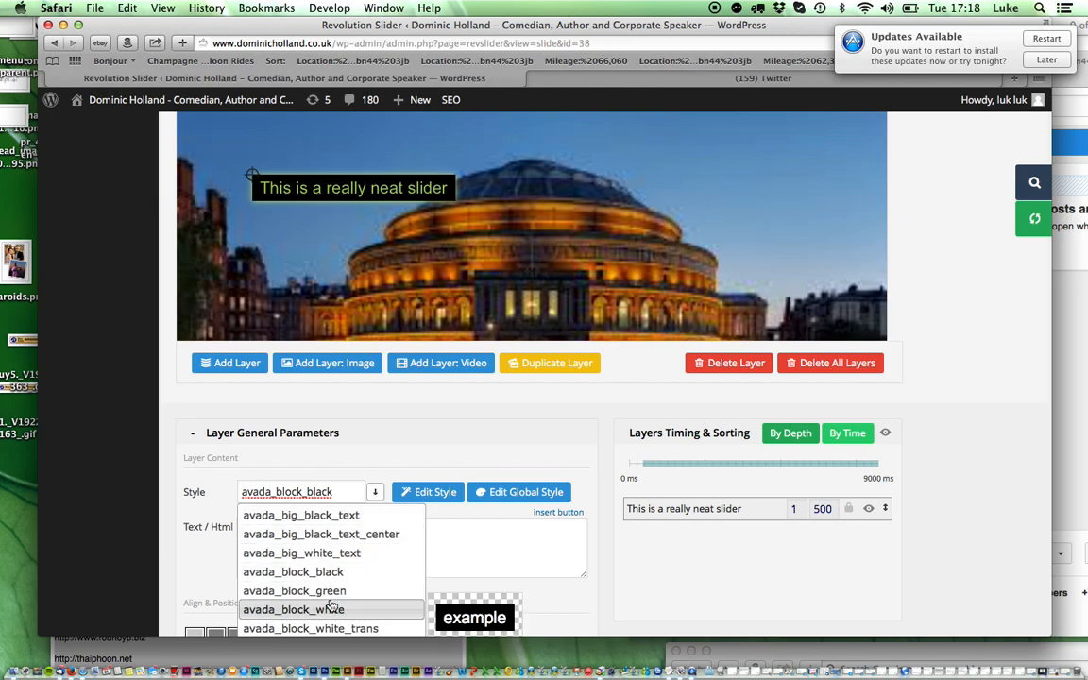
pyautogui.click(295, 589)
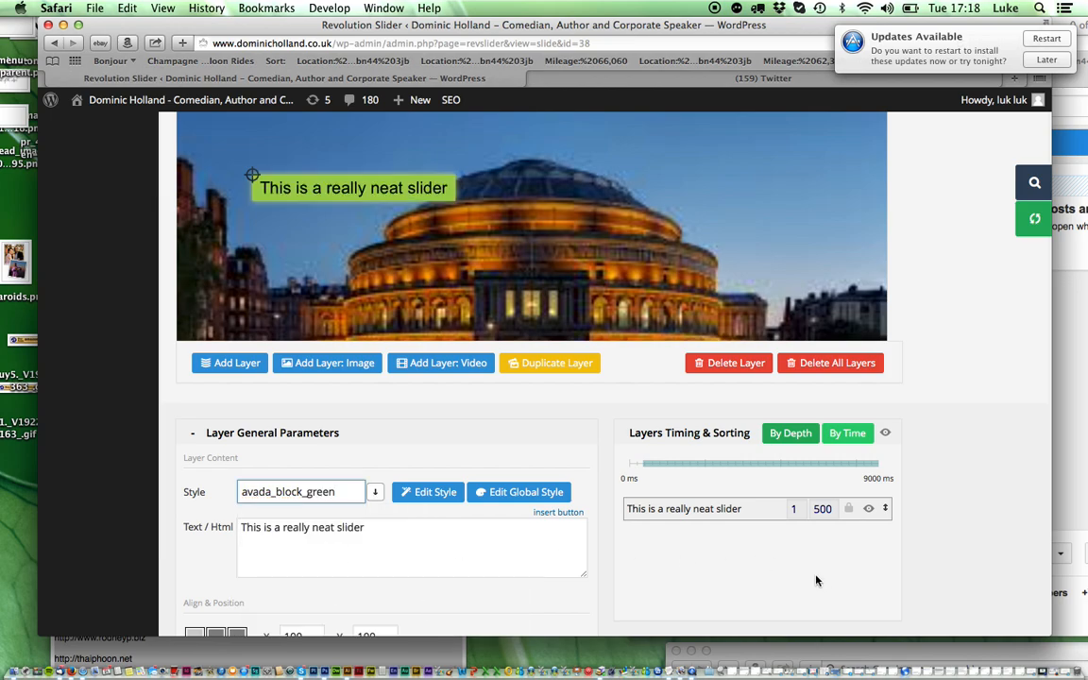
pyautogui.scroll(-3)
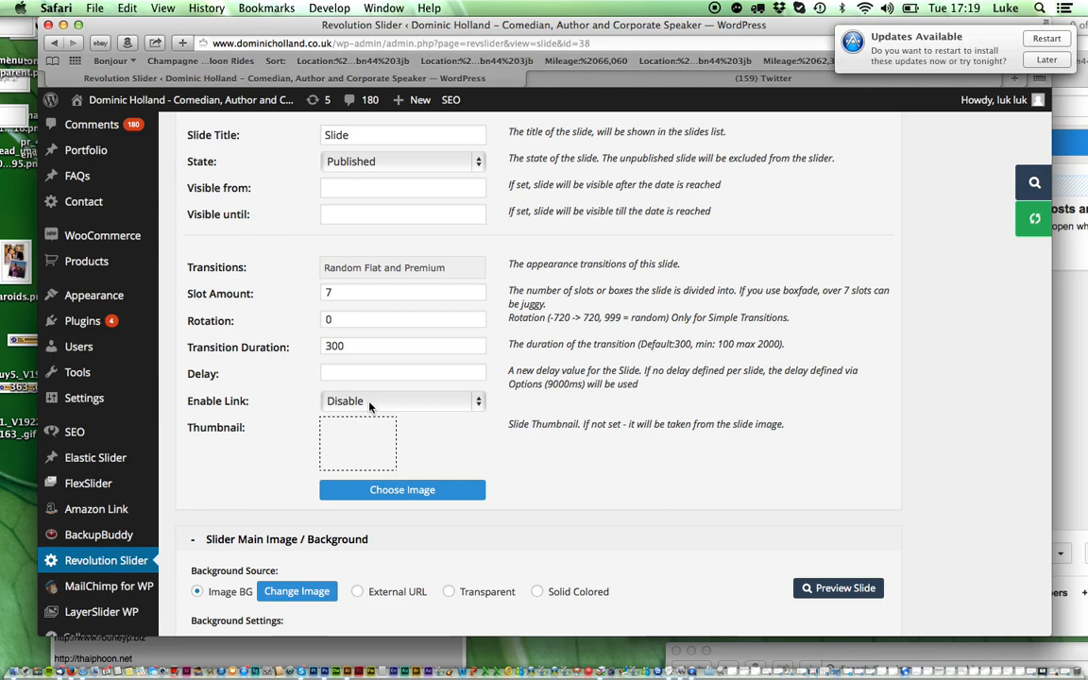
# Set Enable Link to Enable, leaving the Slide Link address blank.
pyautogui.click(400, 401)
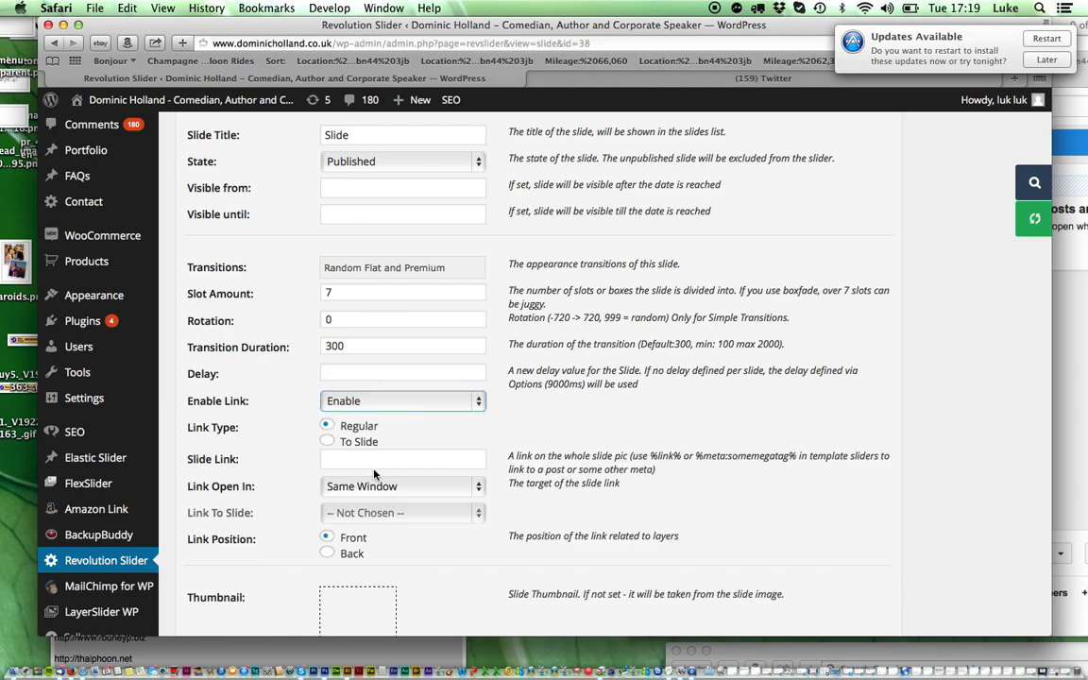
pyautogui.click(404, 460)
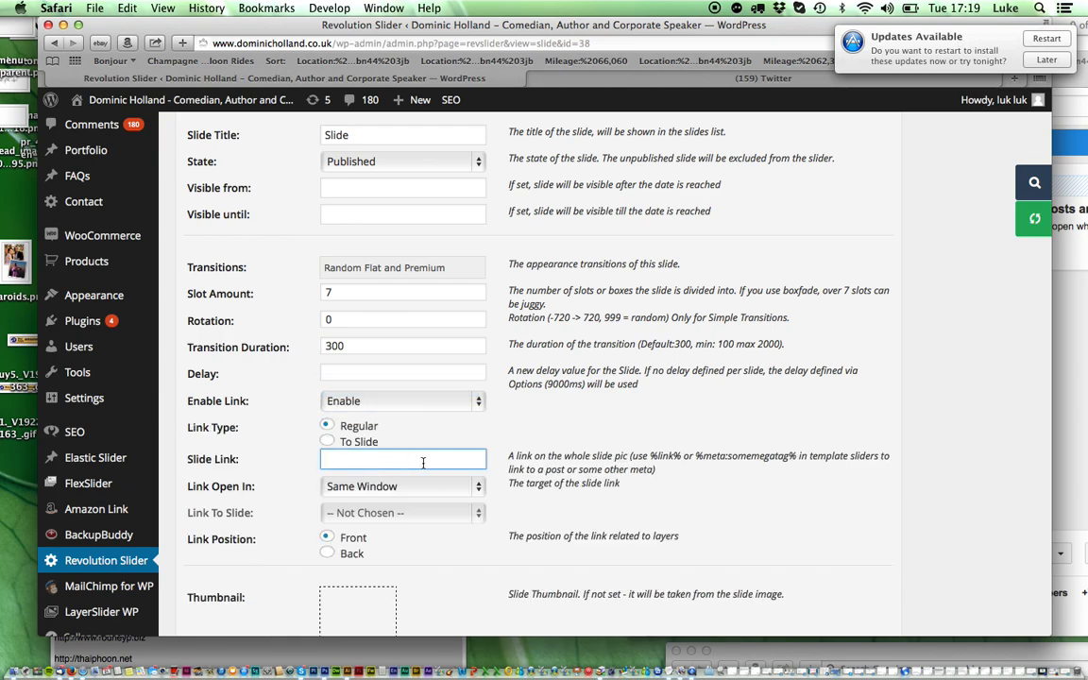
pyautogui.moveTo(540, 446)
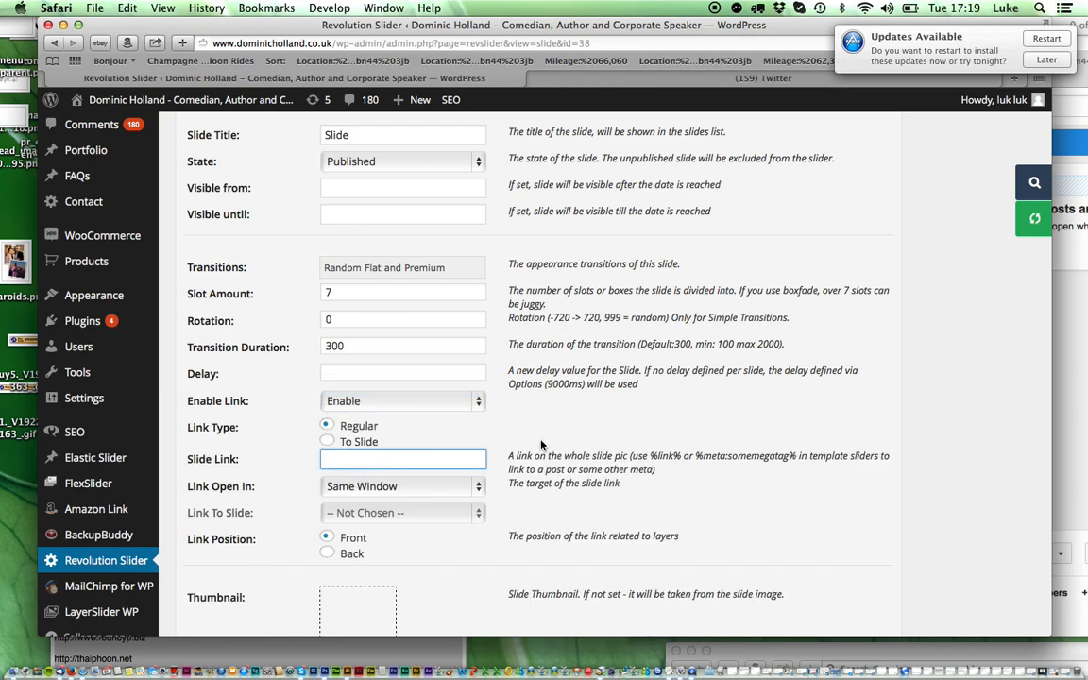
pyautogui.moveTo(953, 480)
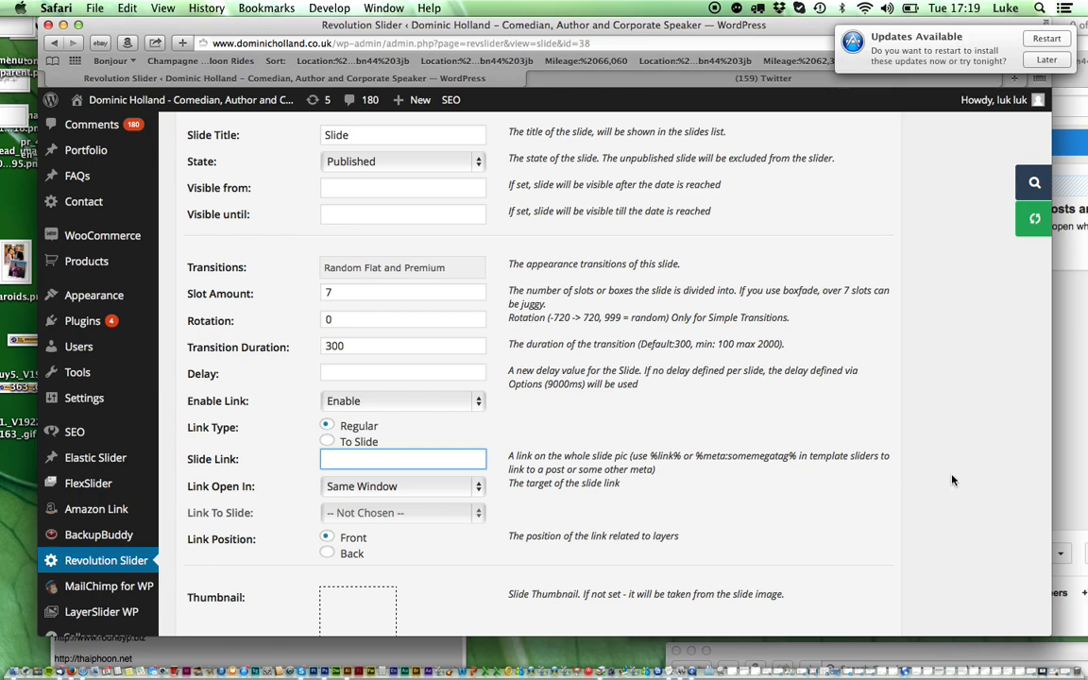
pyautogui.scroll(-3)
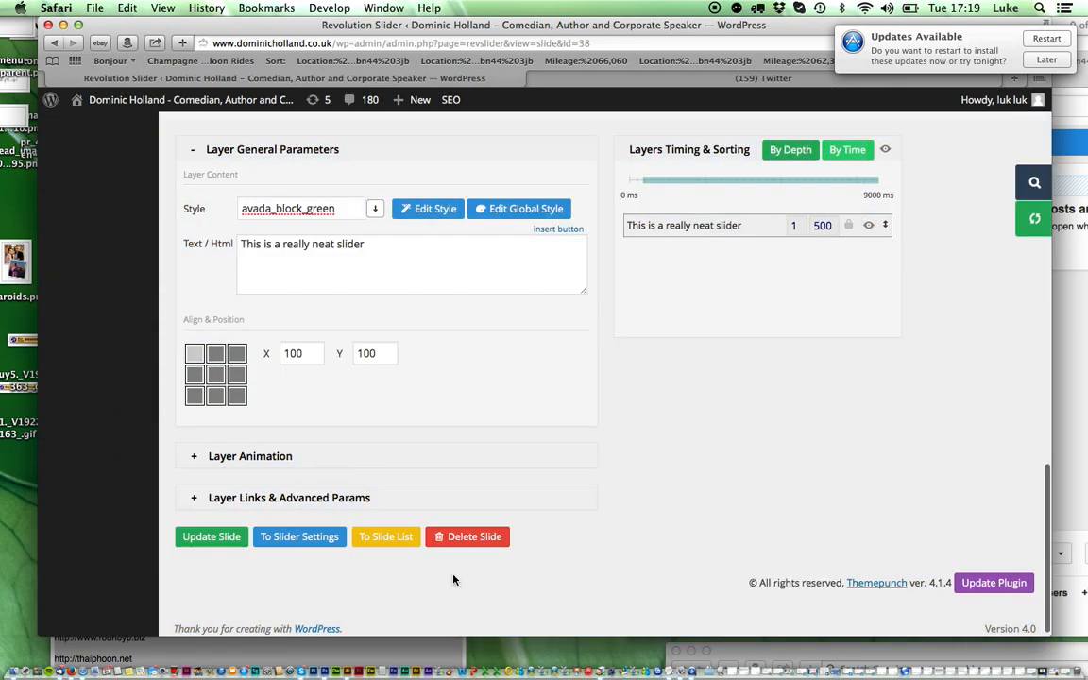
# Return from the slide editor to the HomeSlider slides list.
pyautogui.click(211, 537)
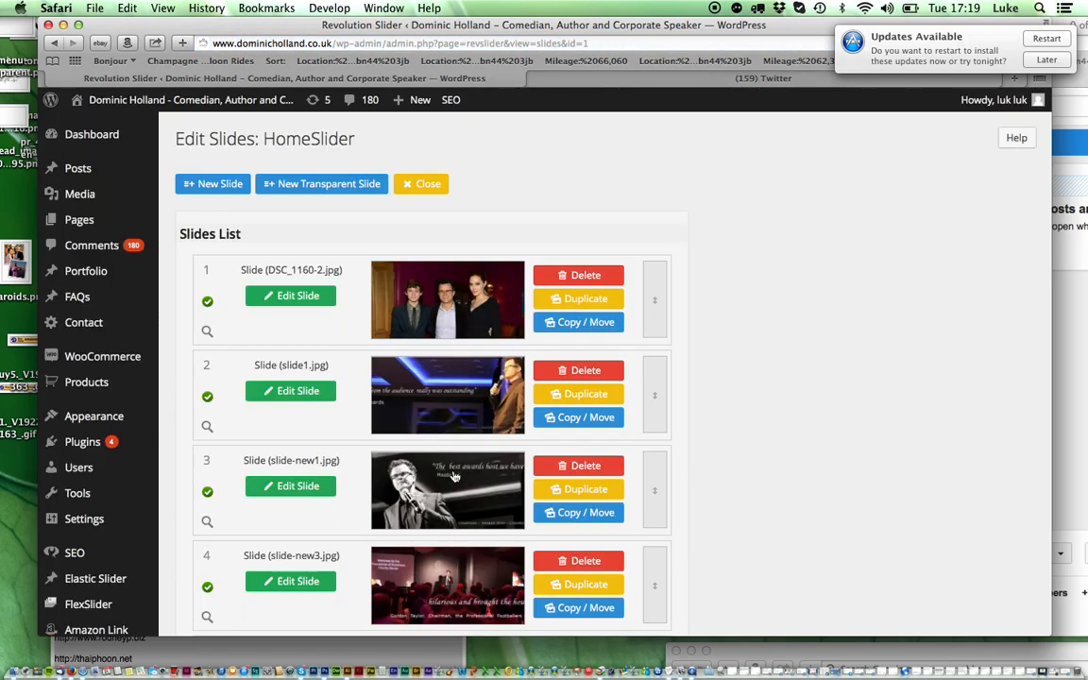
# Drag the Royal Albert Hall slide to first position, then delete slide 1.
pyautogui.scroll(-3)
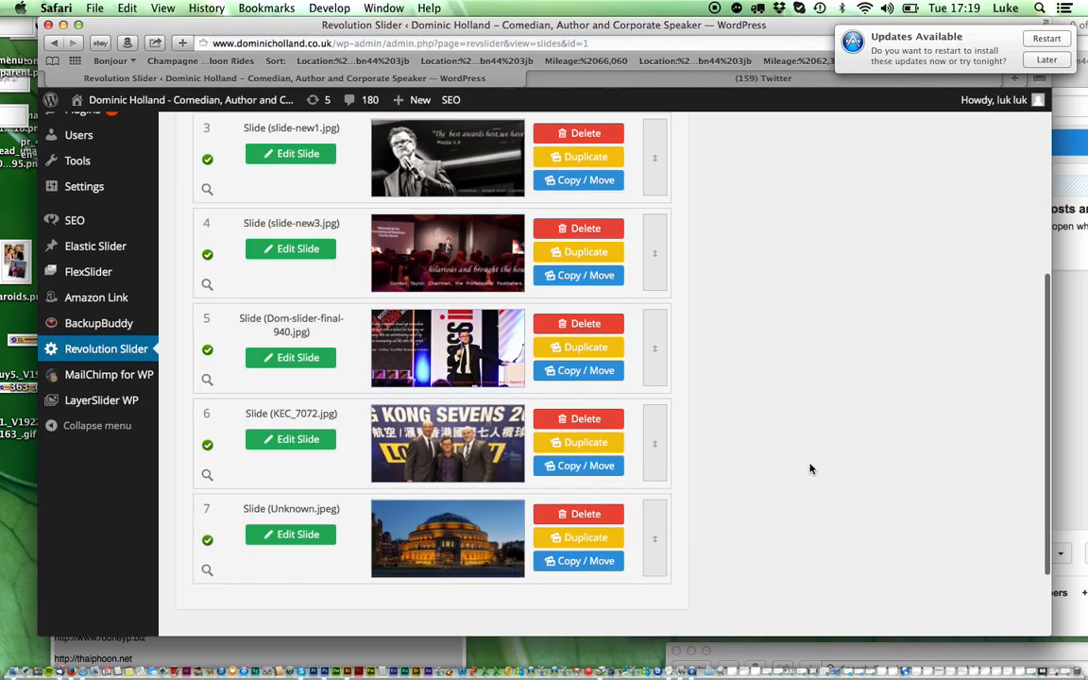
pyautogui.moveTo(387, 531)
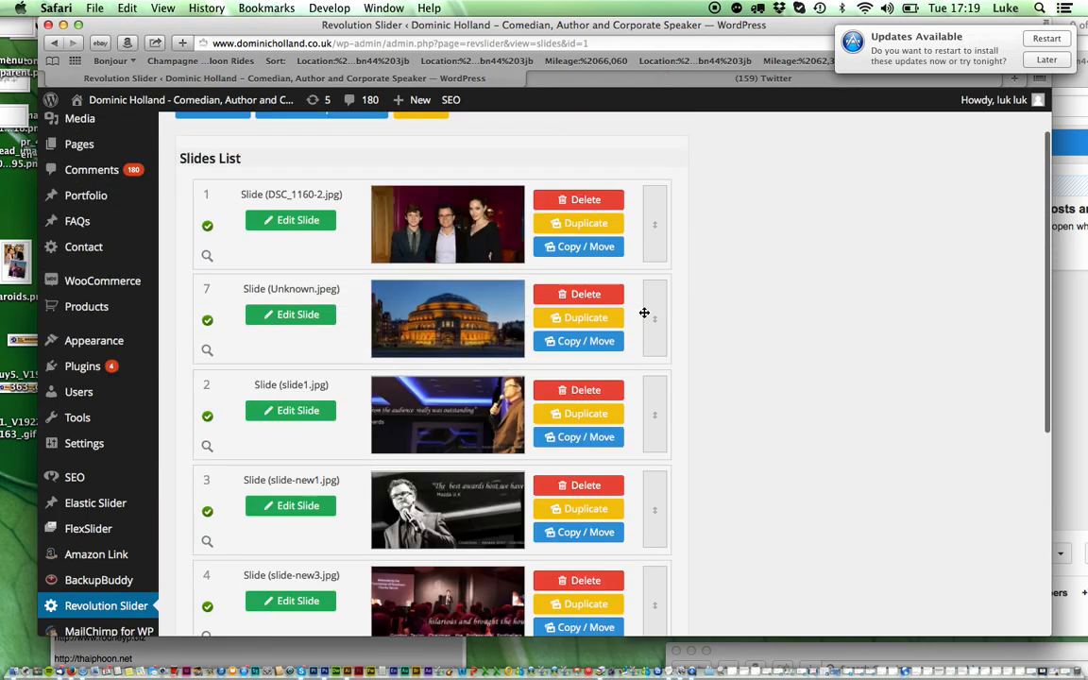
pyautogui.moveTo(652, 318); pyautogui.dragTo(652, 189)
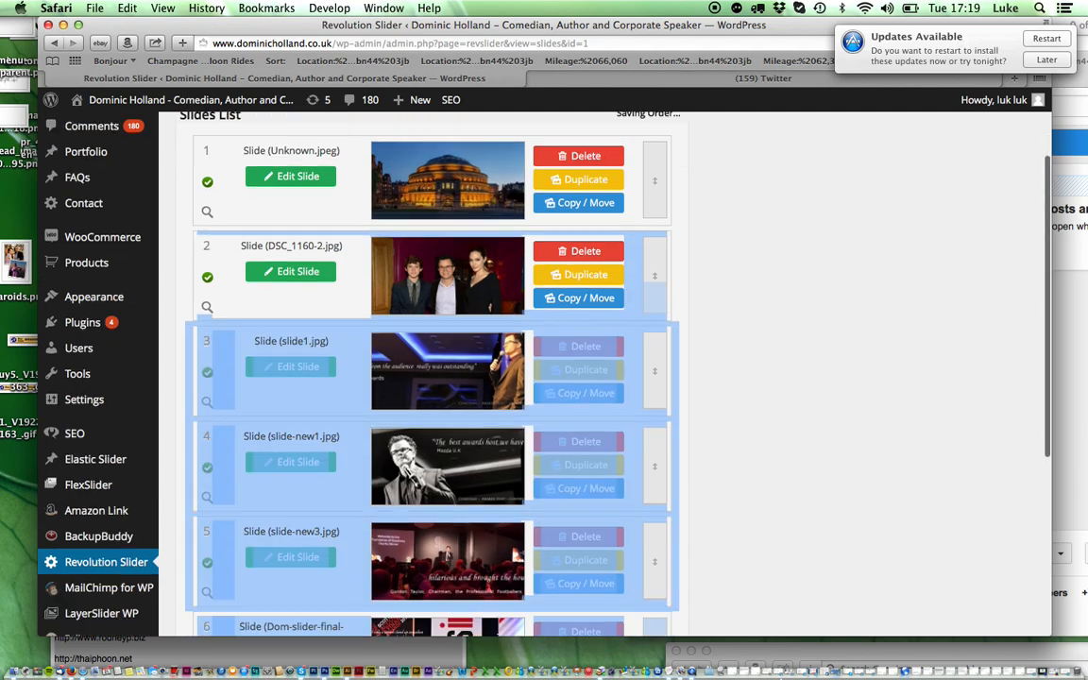
pyautogui.scroll(-3)
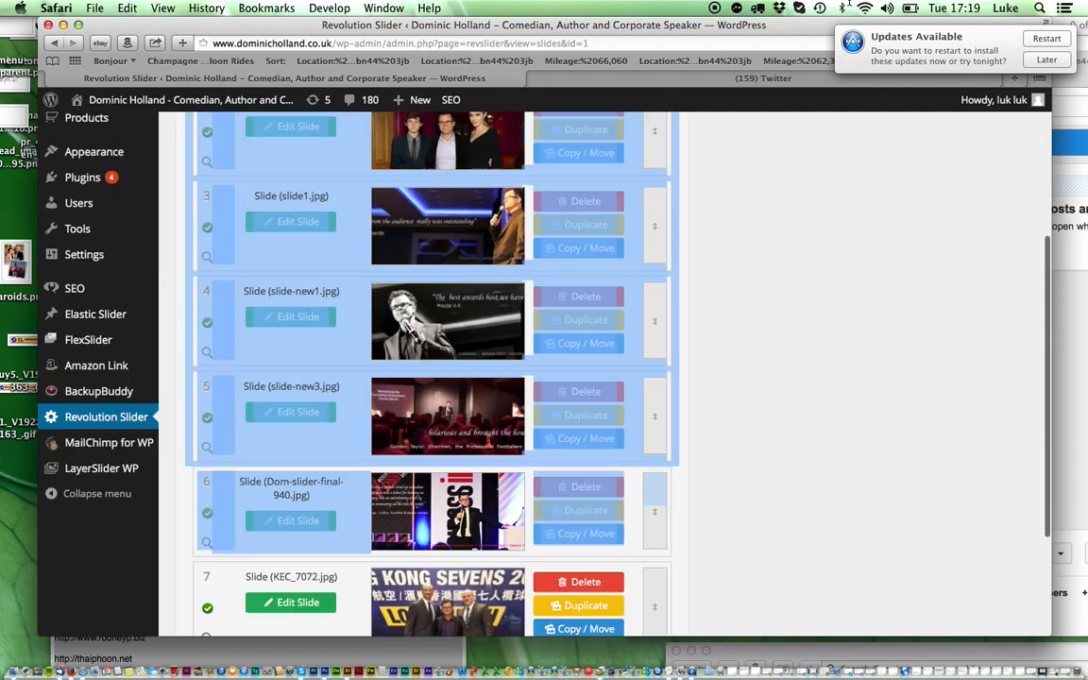
pyautogui.scroll(-3)
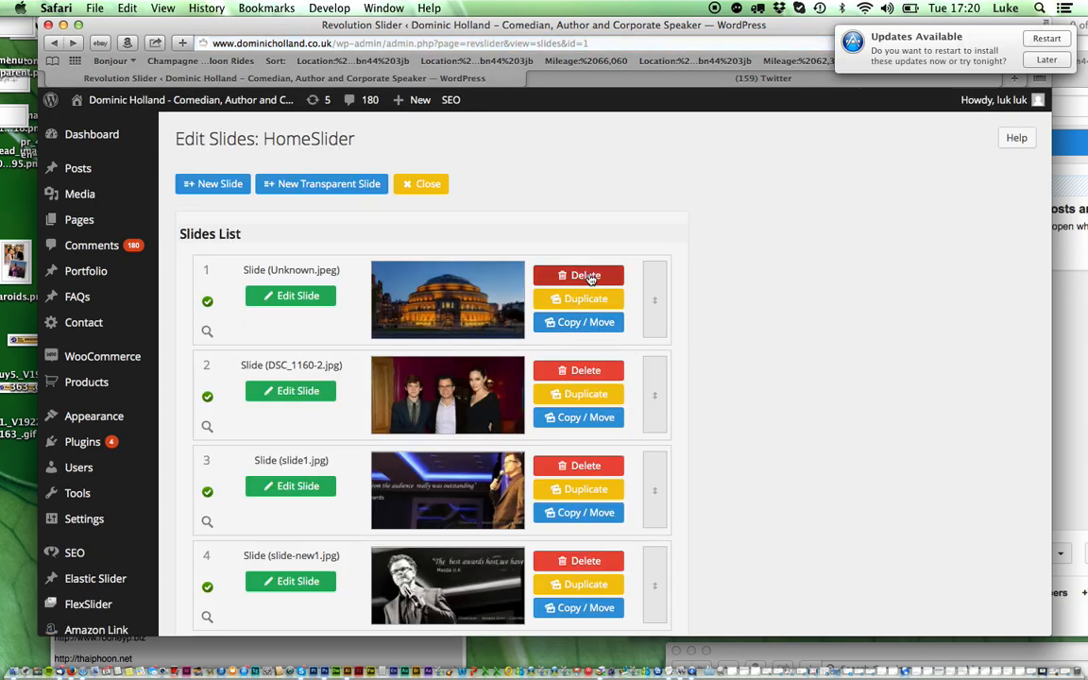
pyautogui.click(578, 276)
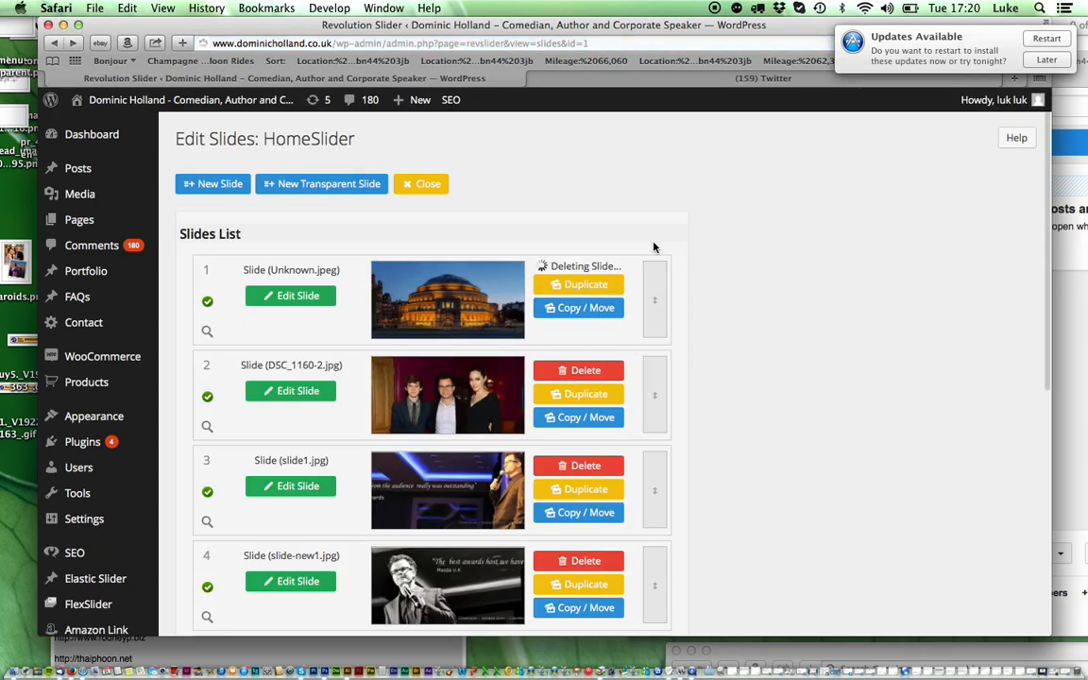